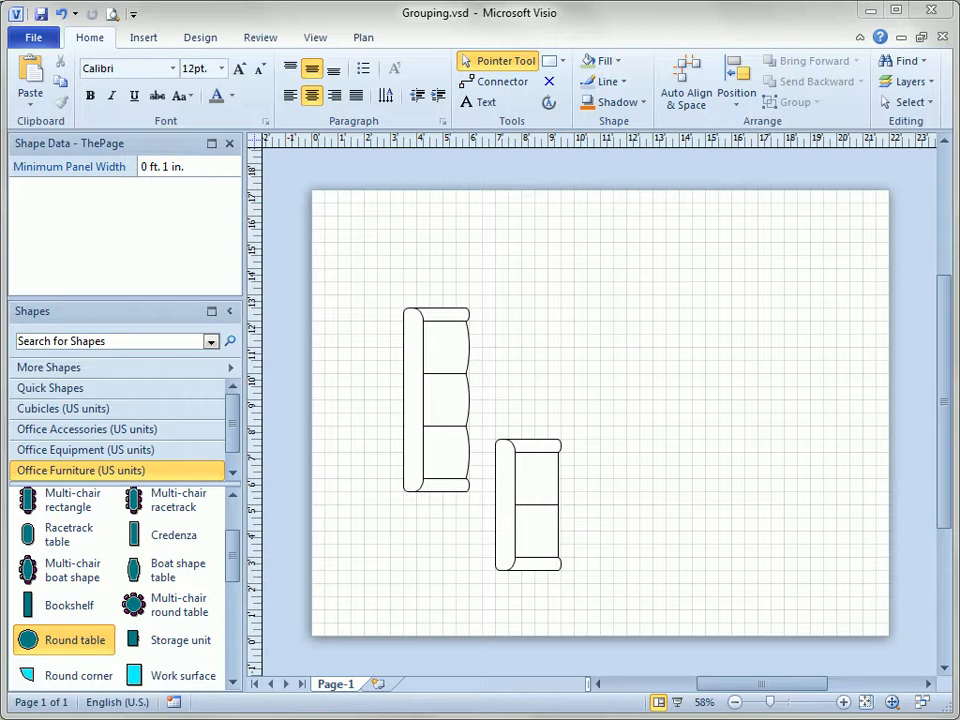
{"action": "mouse_move", "coordinate": [672, 370]}
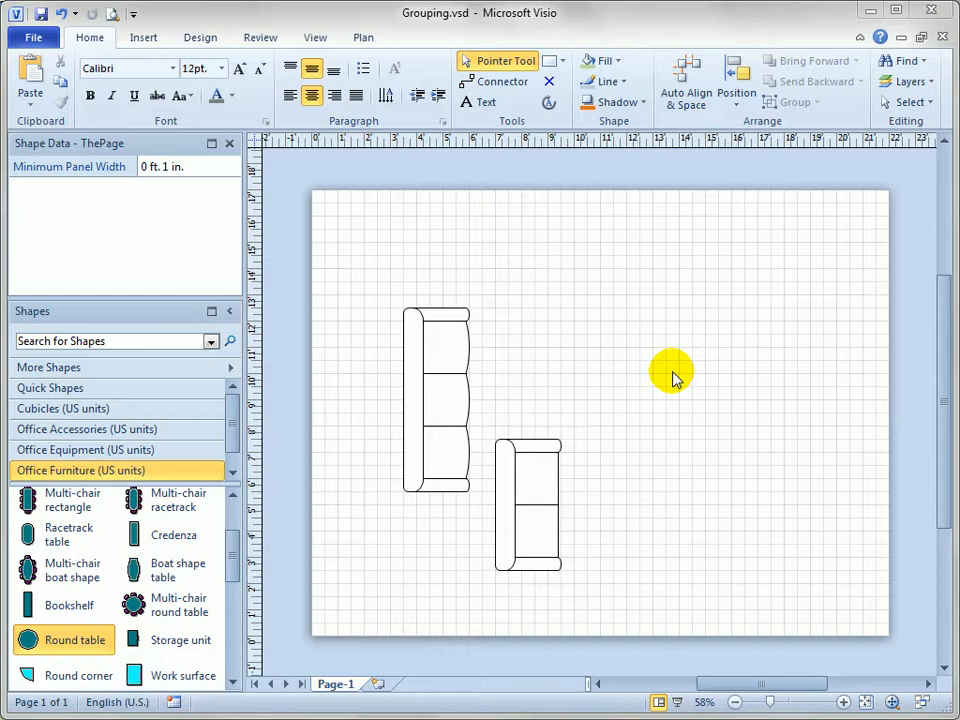
{"action": "mouse_move", "coordinate": [610, 388]}
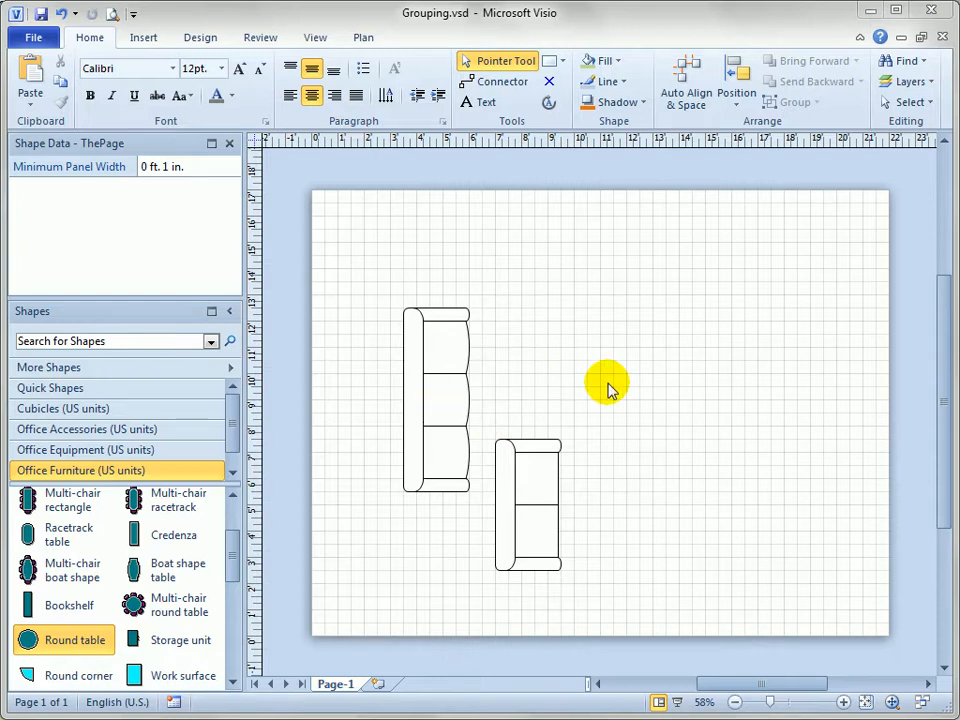
{"action": "mouse_move", "coordinate": [295, 348]}
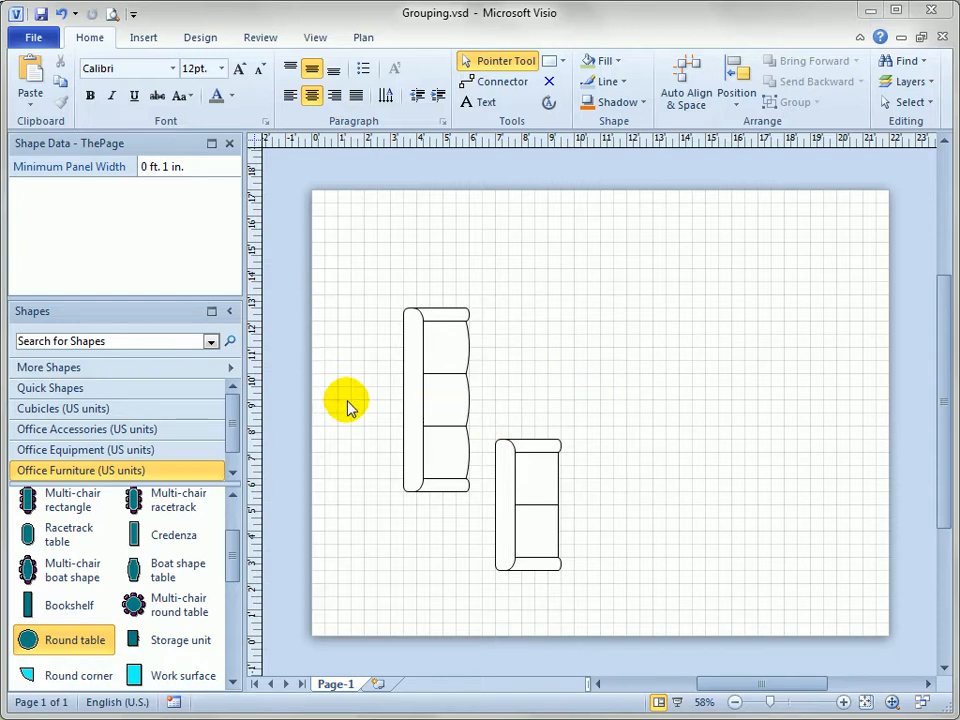
{"action": "mouse_move", "coordinate": [437, 573]}
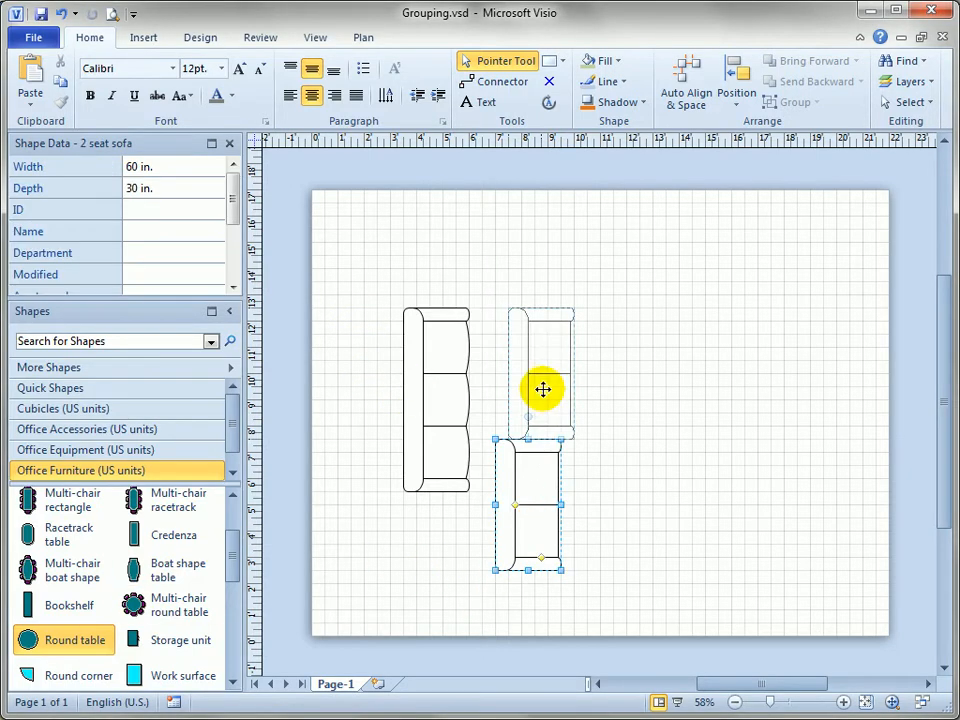
Place the two-seat sofa horizontally above the long sofa, then add the round corner and round tables
{"action": "left_click_drag", "start_coordinate": [543, 389], "coordinate": [665, 327]}
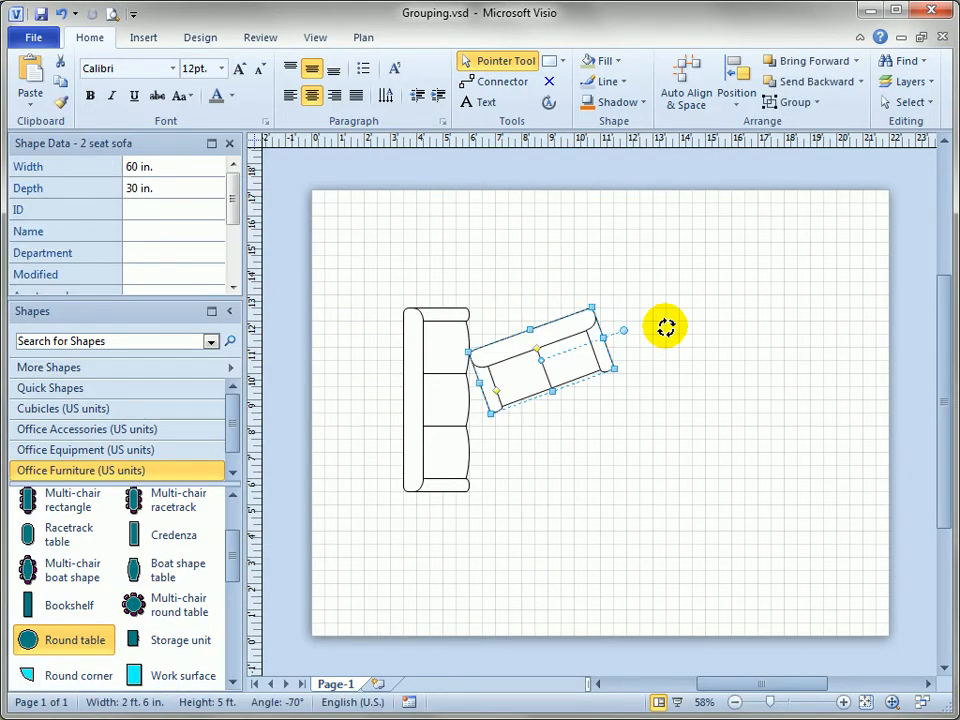
{"action": "left_click_drag", "start_coordinate": [665, 327], "coordinate": [590, 380]}
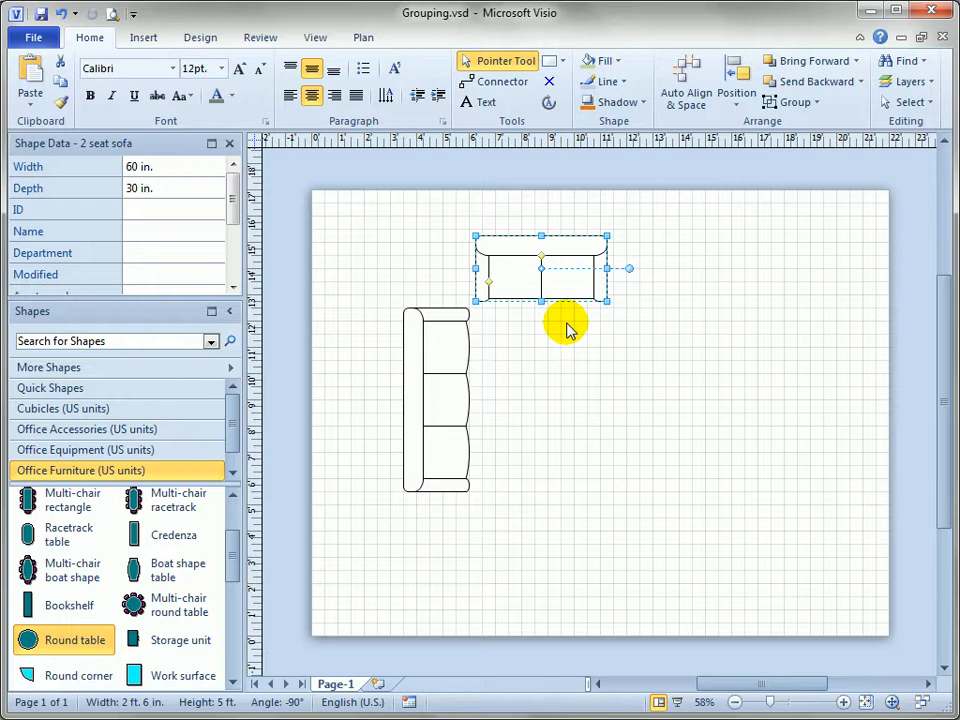
{"action": "mouse_move", "coordinate": [418, 488]}
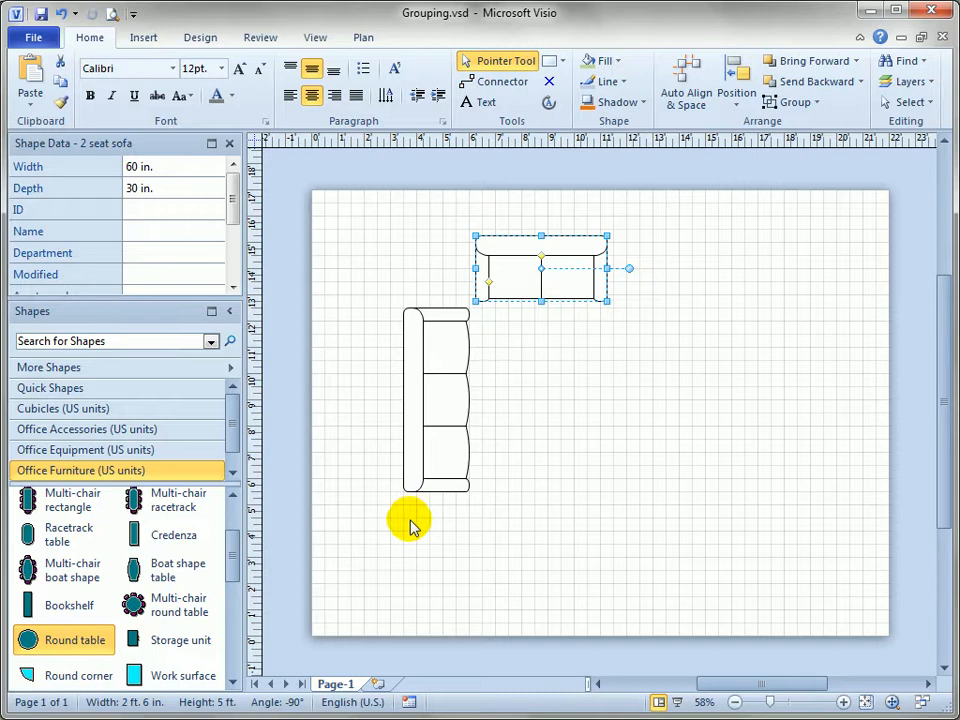
{"action": "left_click_drag", "start_coordinate": [413, 520], "coordinate": [560, 375]}
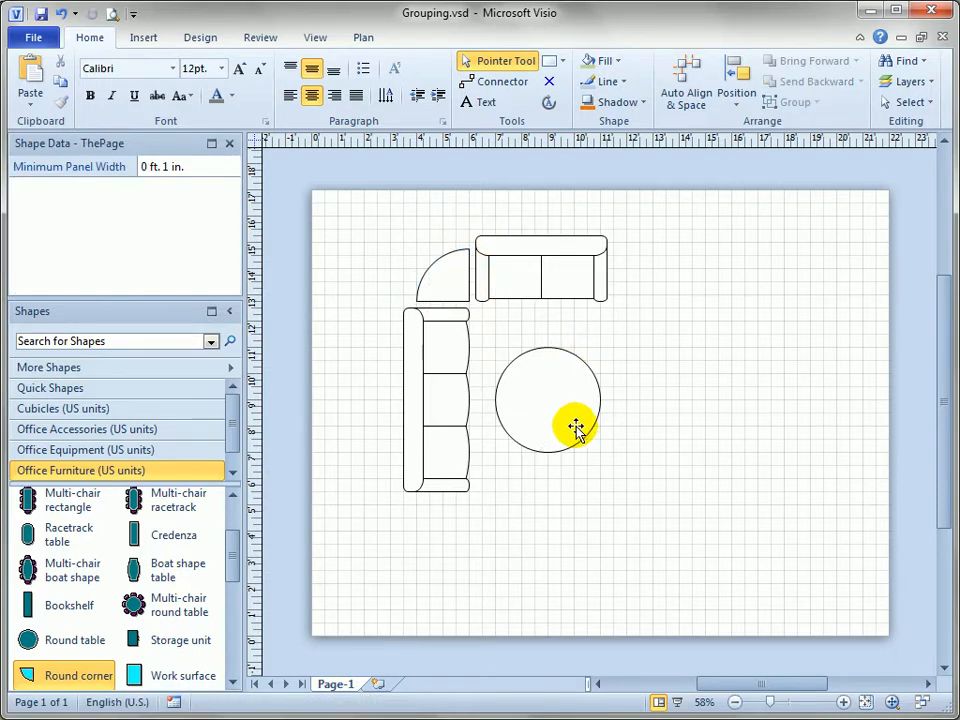
{"action": "left_click", "coordinate": [570, 435]}
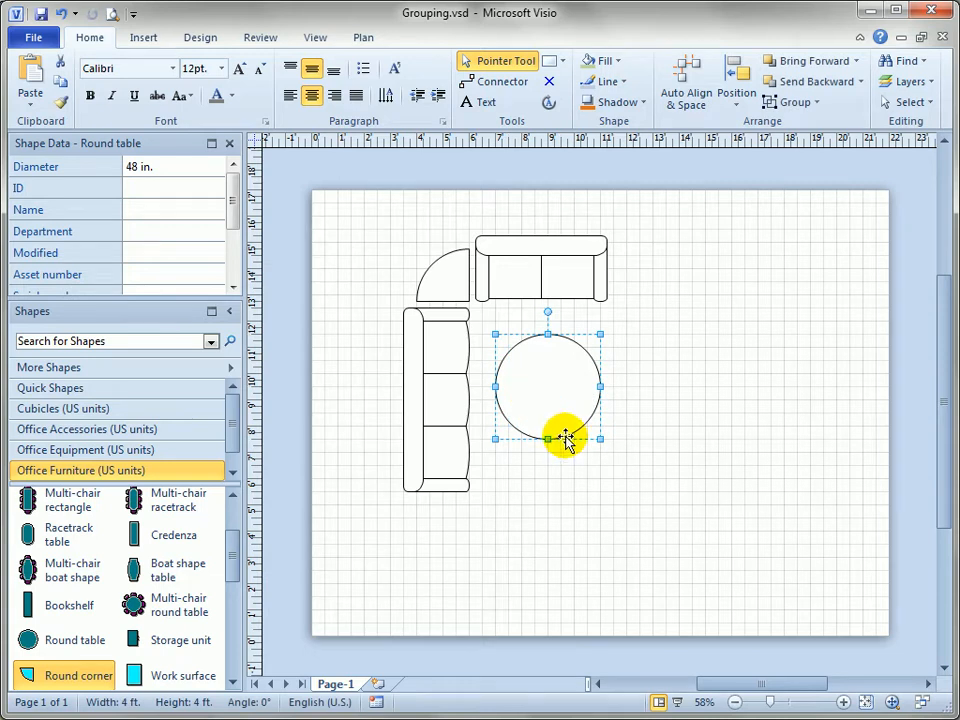
{"action": "mouse_move", "coordinate": [590, 467]}
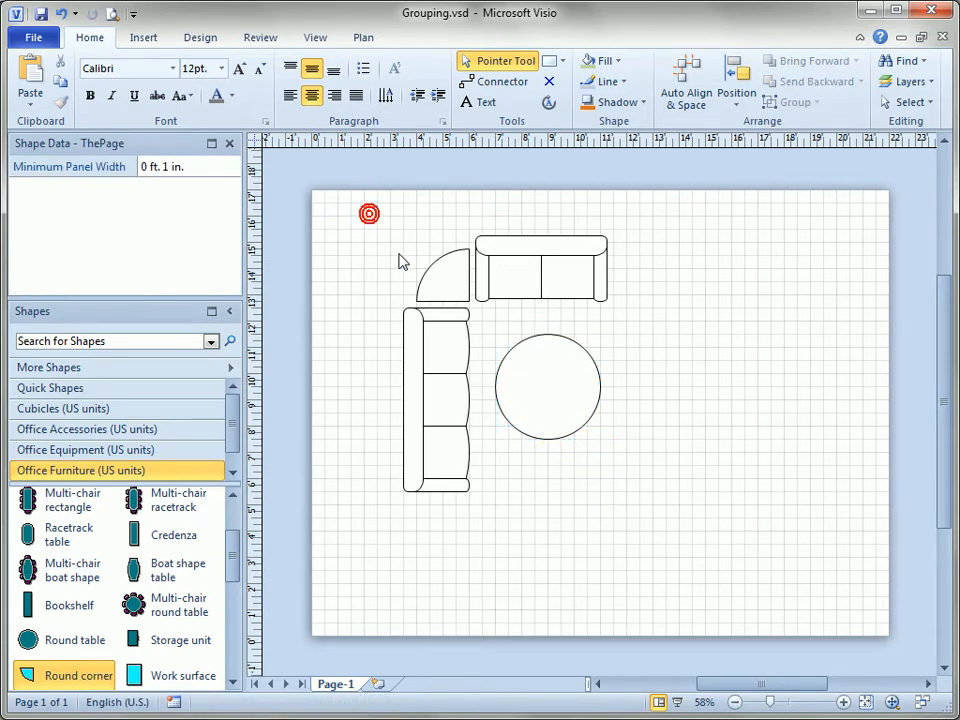
Select both sofas, the corner table and the round table, and group them
{"action": "left_click", "coordinate": [547, 388]}
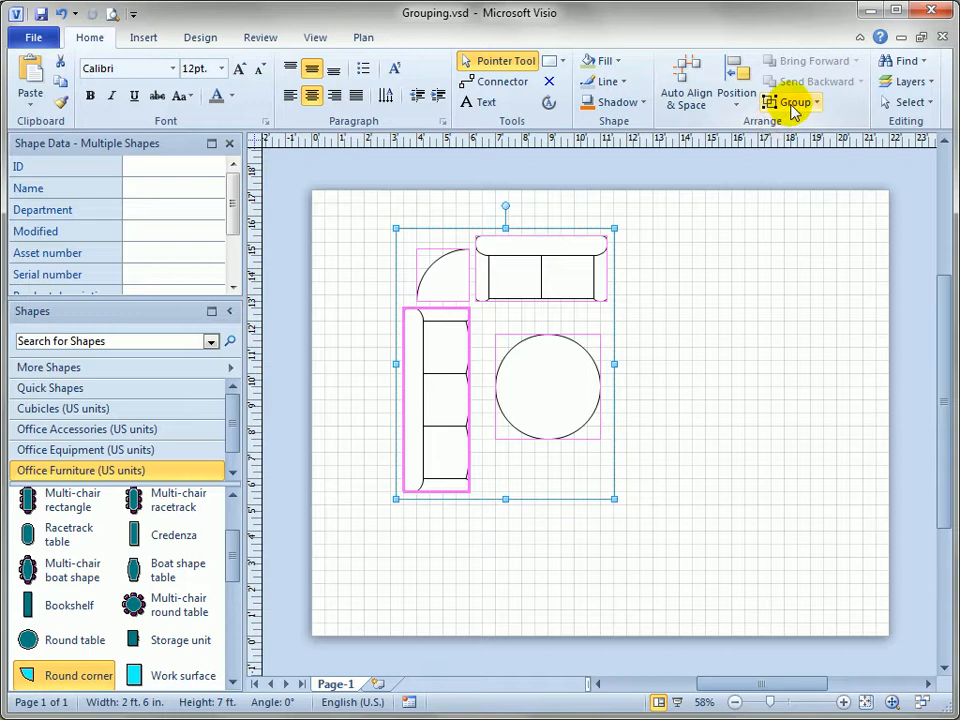
{"action": "left_click", "coordinate": [795, 102]}
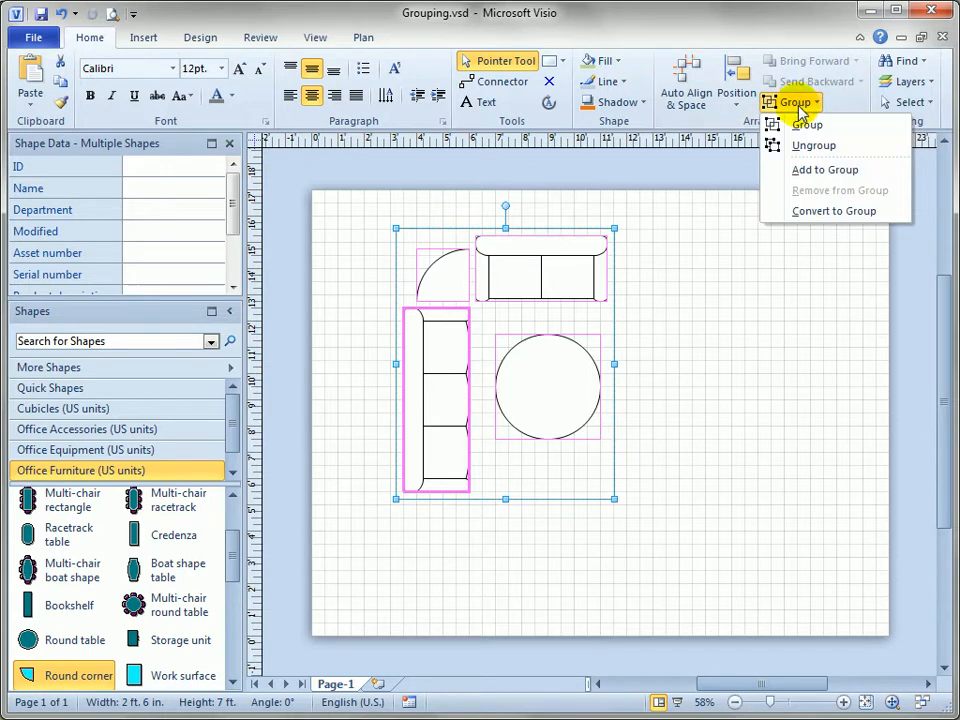
{"action": "left_click", "coordinate": [806, 124]}
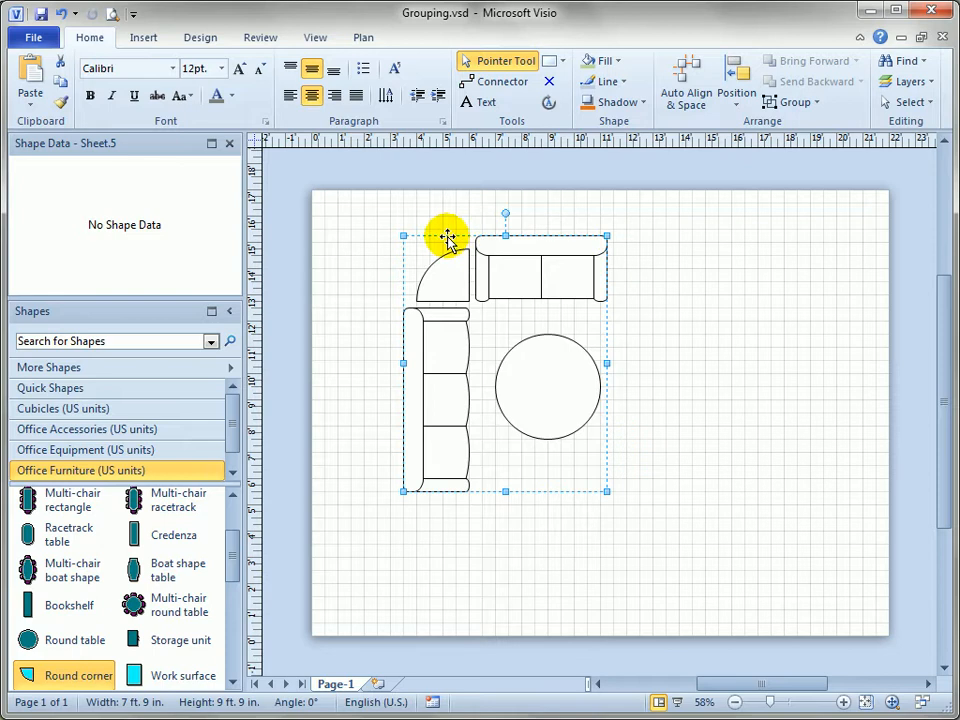
{"action": "mouse_move", "coordinate": [565, 510]}
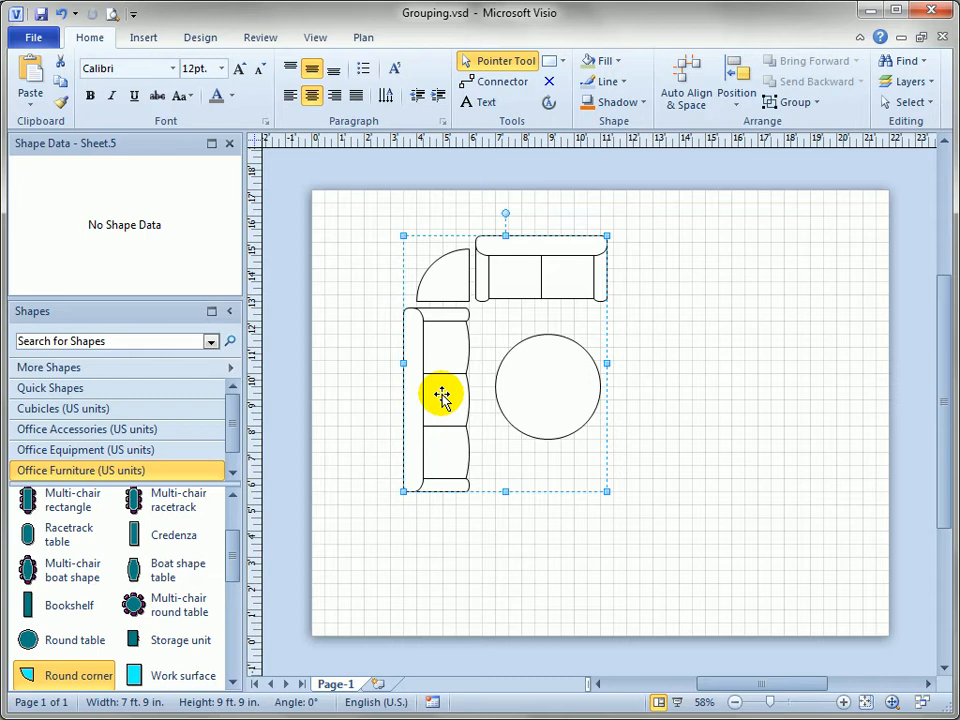
Shift the lounge group left, then drag out copies of it
{"action": "left_click_drag", "start_coordinate": [442, 395], "coordinate": [362, 378]}
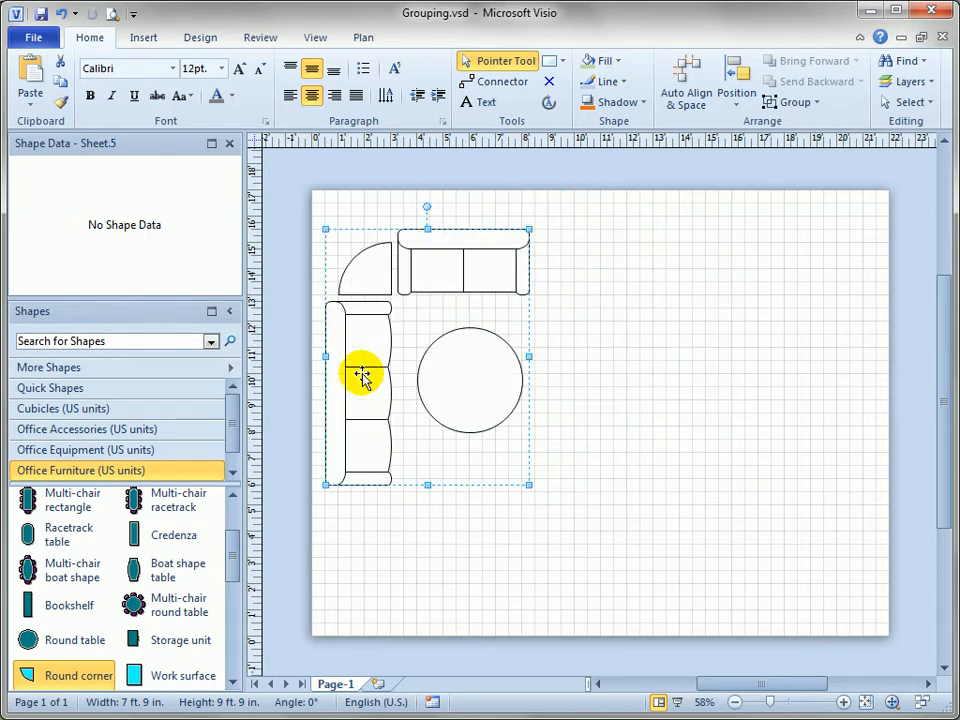
{"action": "left_click_drag", "start_coordinate": [362, 375], "coordinate": [668, 332]}
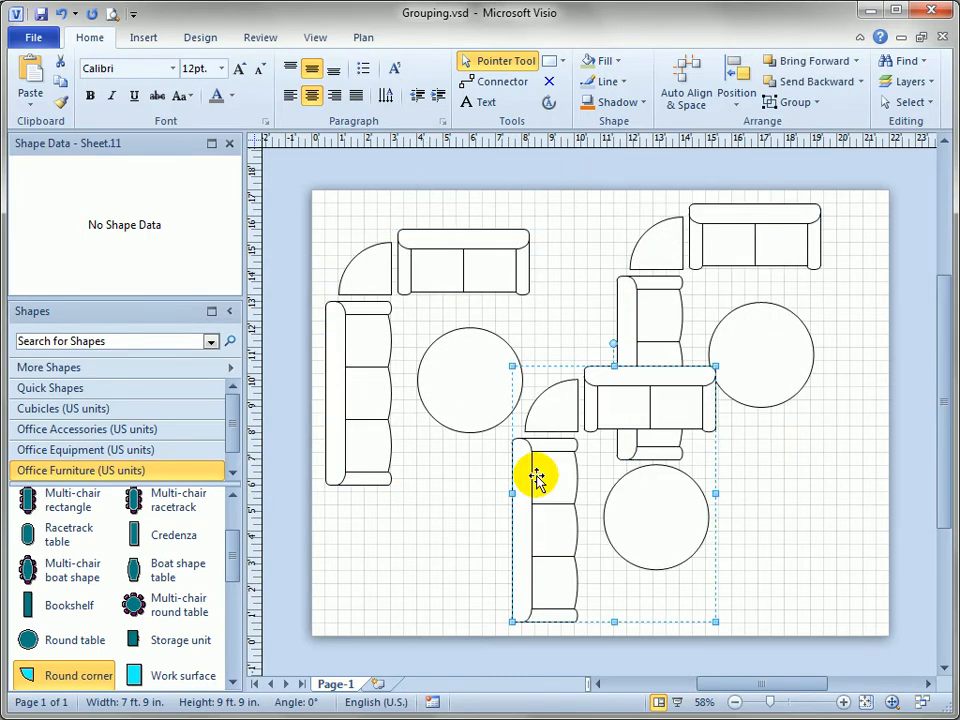
{"action": "mouse_move", "coordinate": [537, 477]}
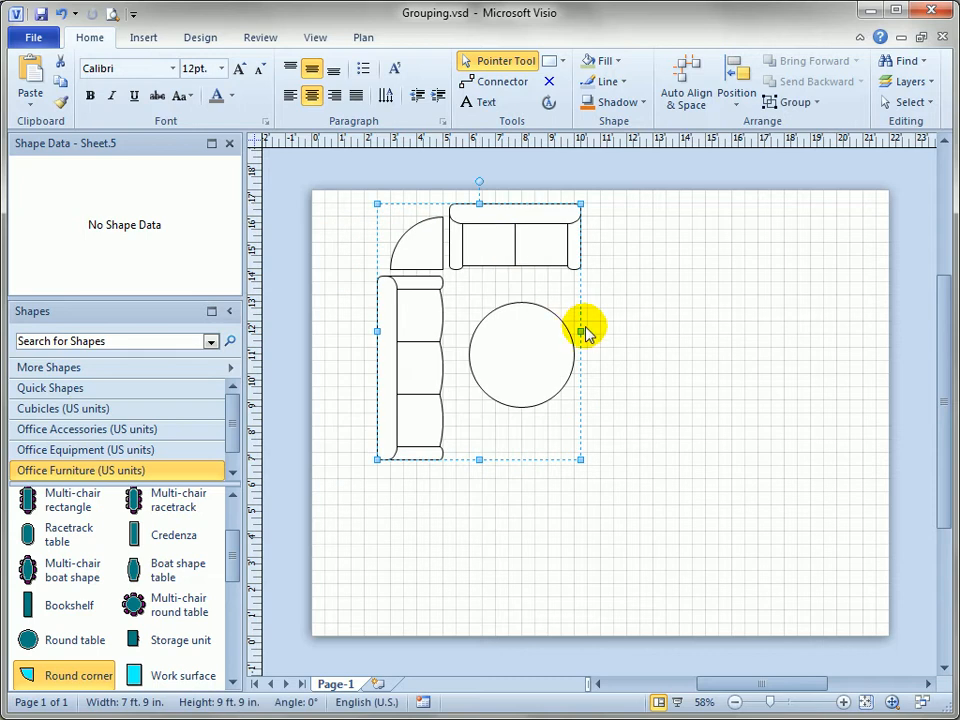
{"action": "mouse_move", "coordinate": [508, 253]}
{"action": "type", "text": "Standard Lounge Furniture Layout"}
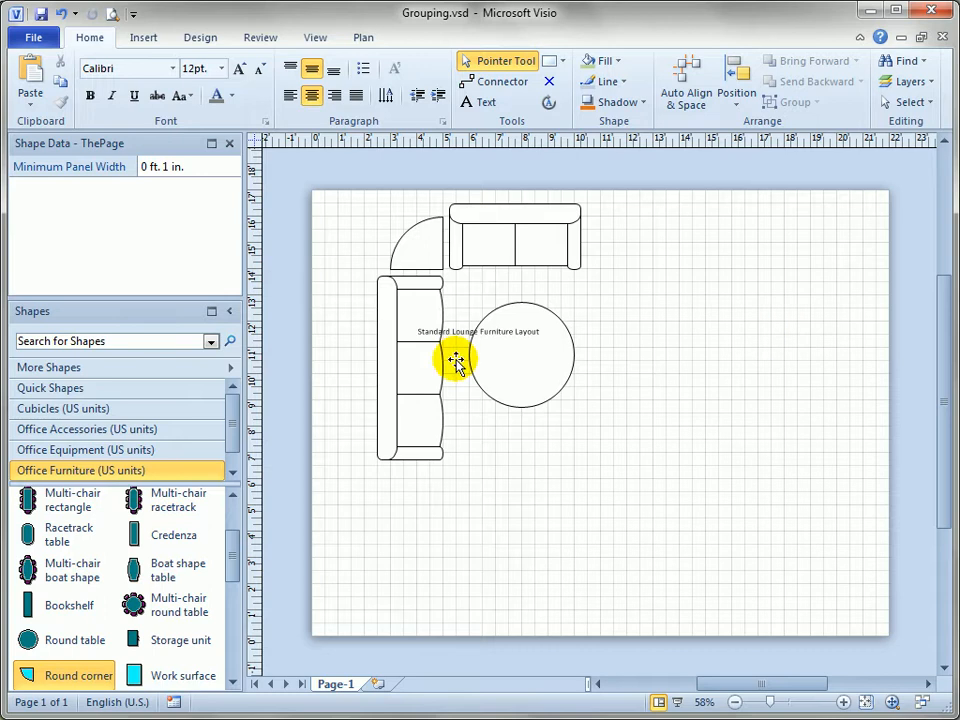
Reselect the lounge group labelled 'Standard Lounge Furniture Layout'
{"action": "left_click", "coordinate": [455, 360]}
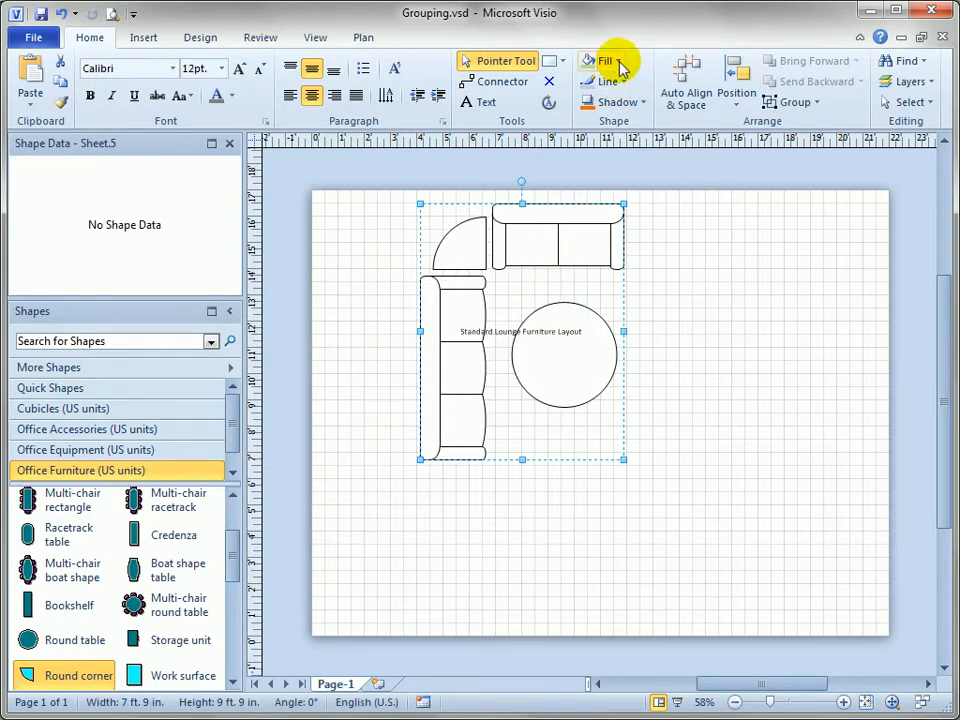
Apply a light green theme fill to the whole lounge group
{"action": "left_click", "coordinate": [605, 60]}
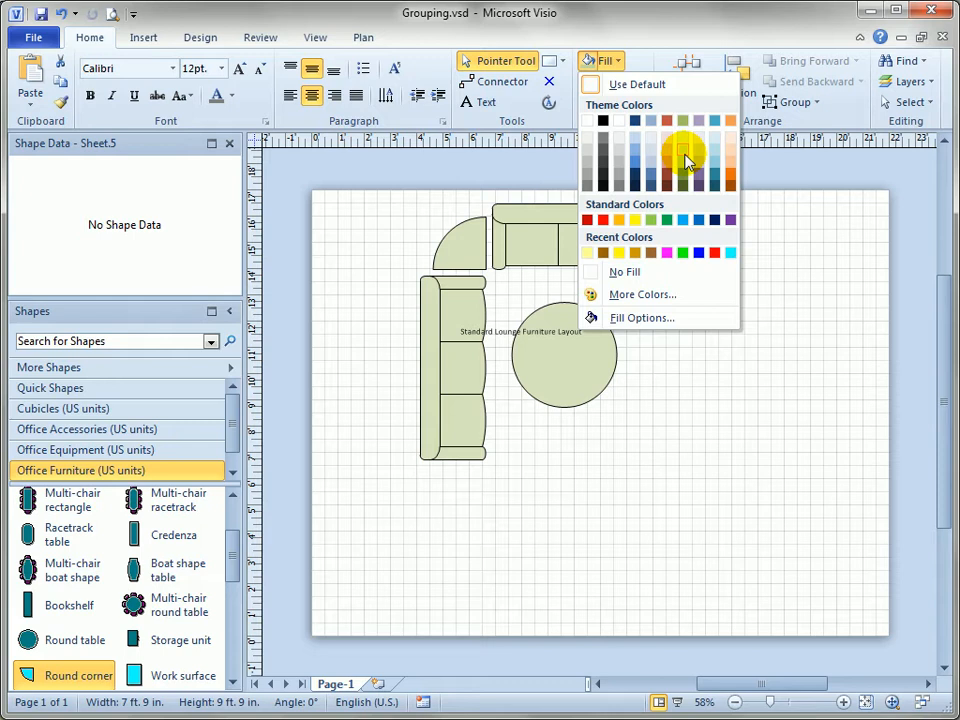
{"action": "left_click", "coordinate": [683, 160]}
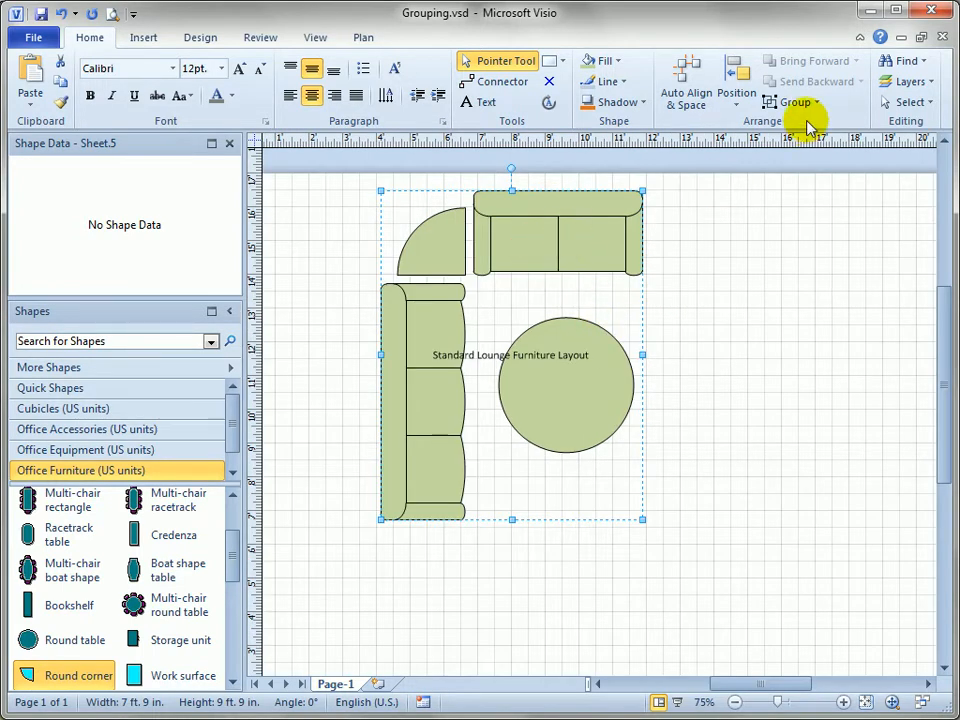
{"action": "left_click", "coordinate": [790, 101]}
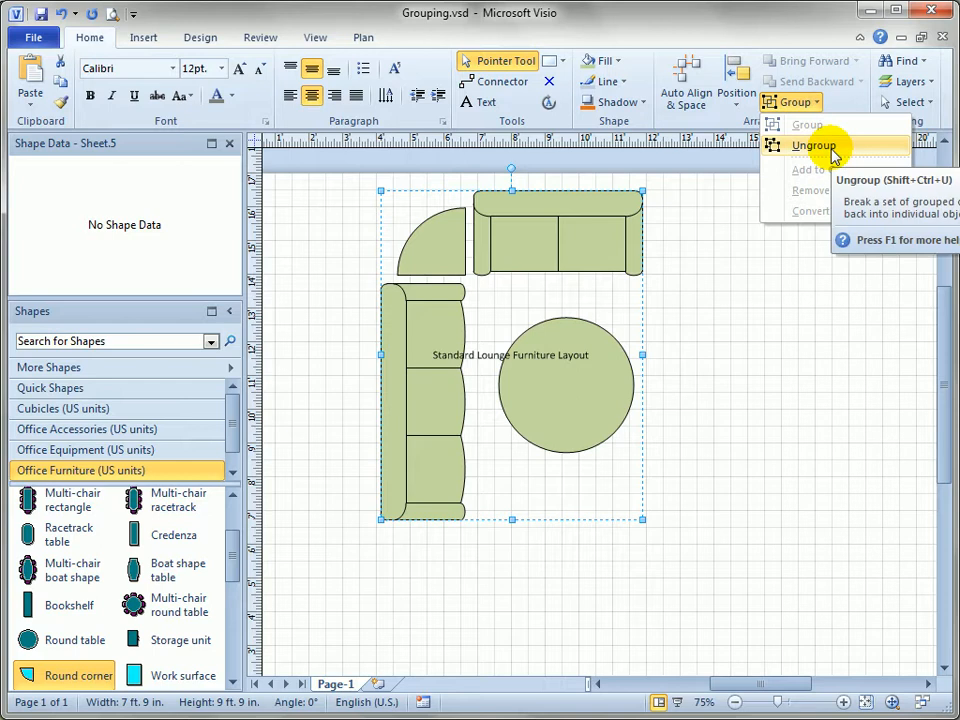
{"action": "mouse_move", "coordinate": [832, 108]}
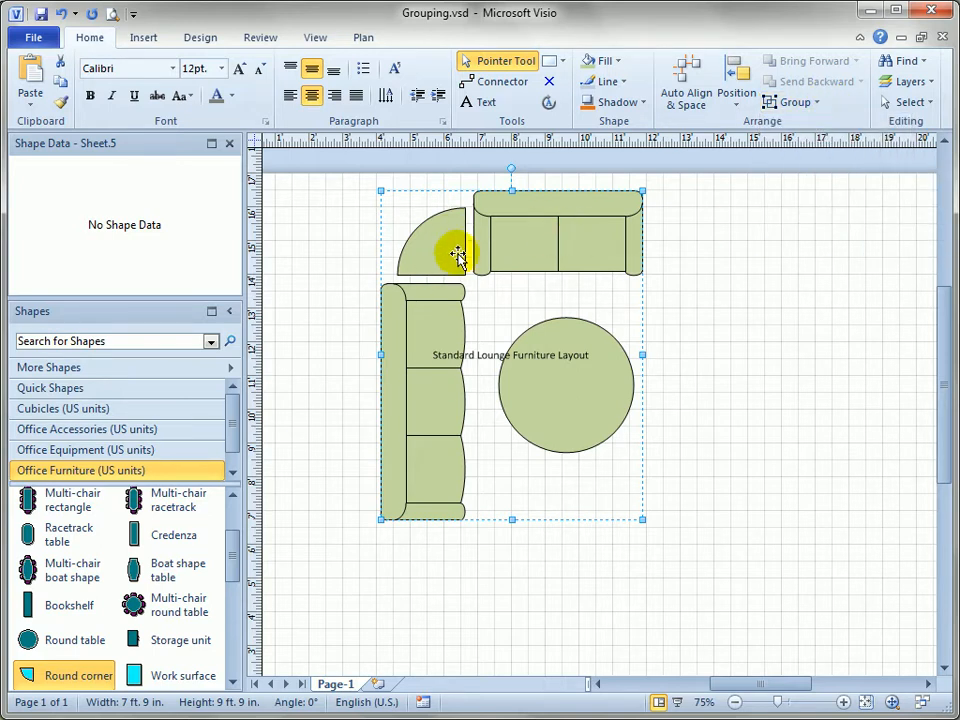
{"action": "mouse_move", "coordinate": [555, 238]}
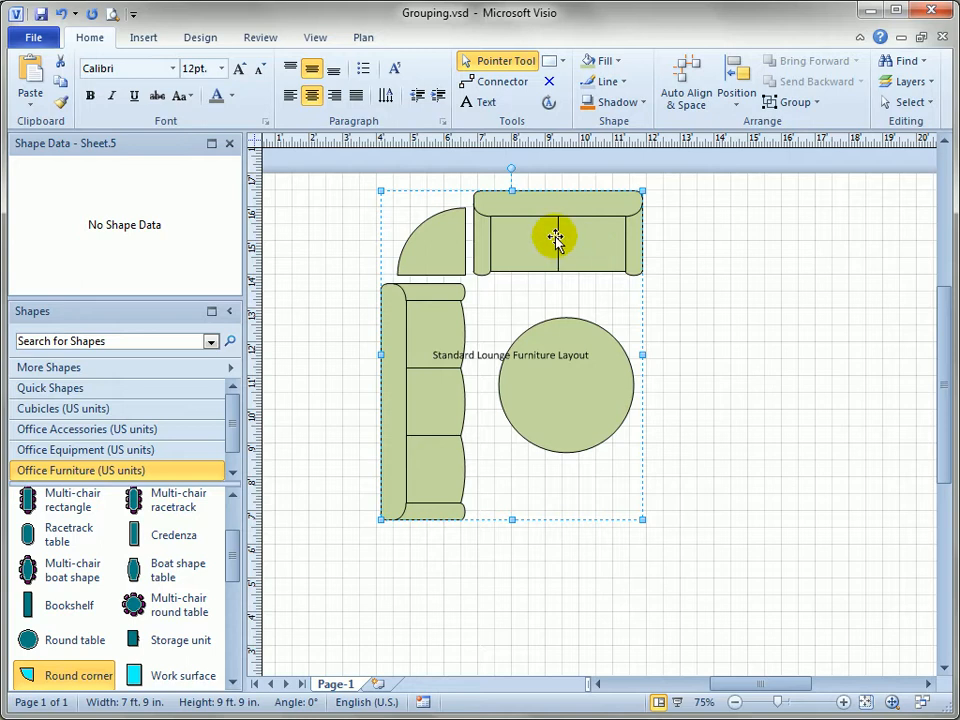
Nudge the group, subselect the round table inside it, and drag the table out
{"action": "left_click_drag", "start_coordinate": [555, 238], "coordinate": [578, 268]}
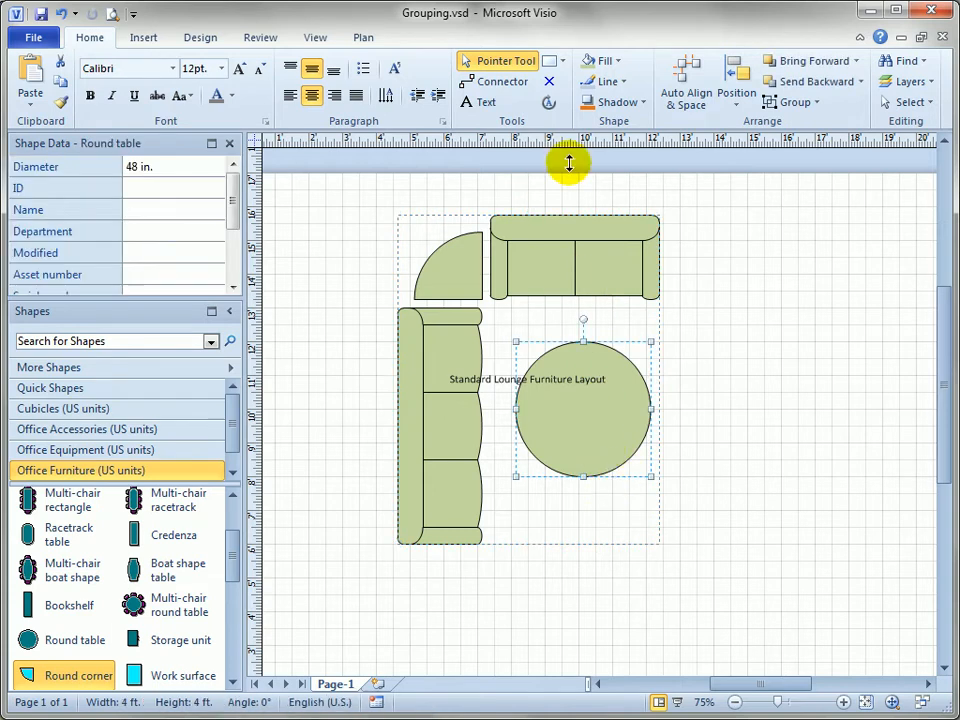
{"action": "mouse_move", "coordinate": [605, 61]}
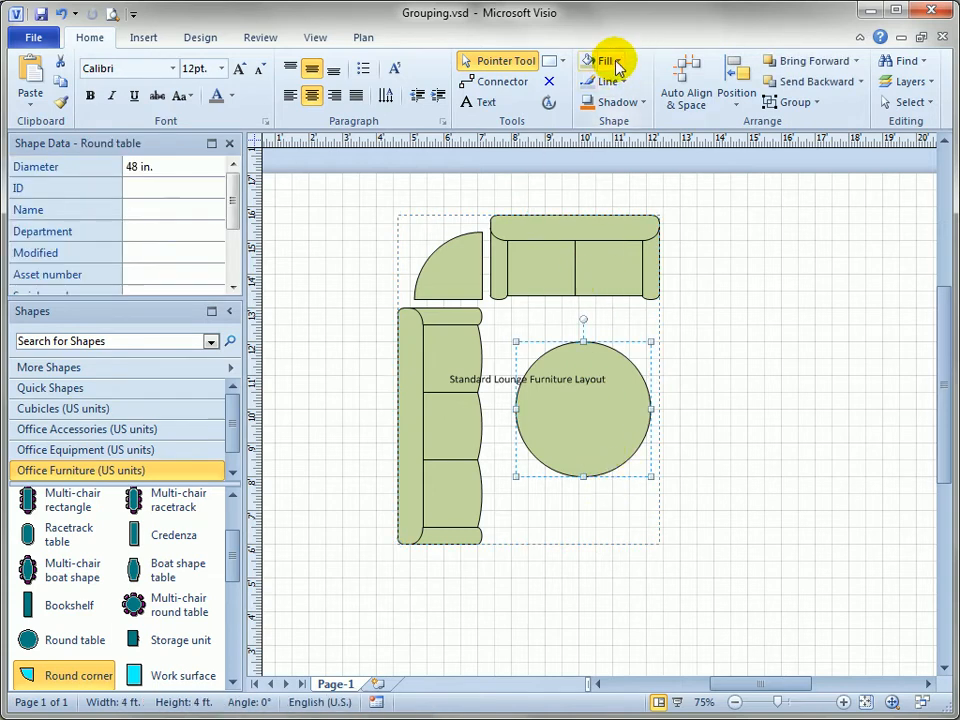
{"action": "left_click", "coordinate": [615, 60]}
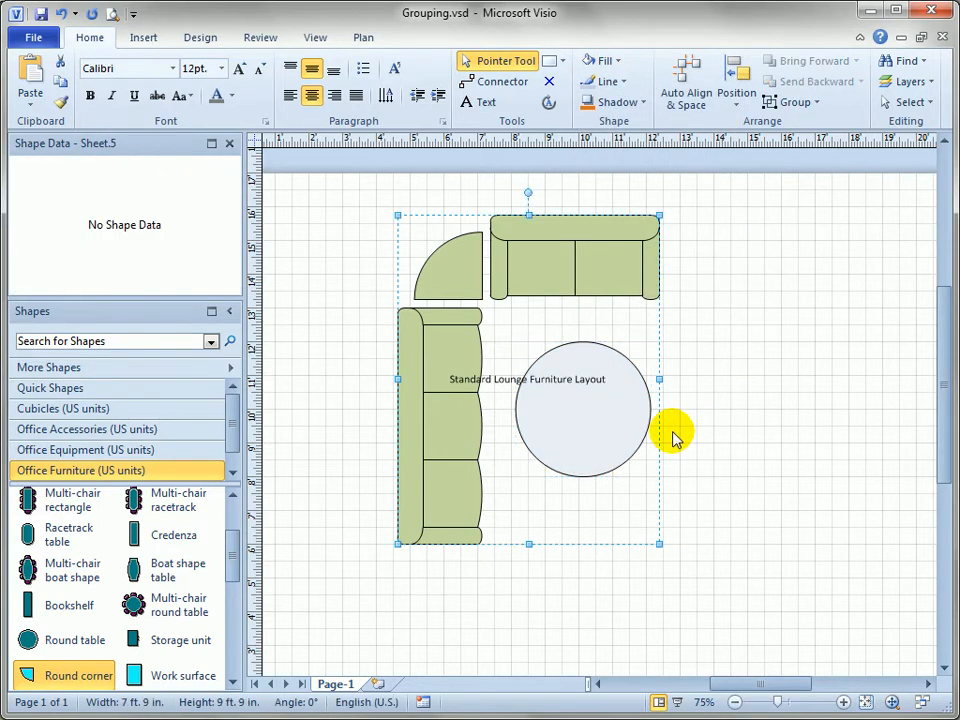
{"action": "mouse_move", "coordinate": [408, 218]}
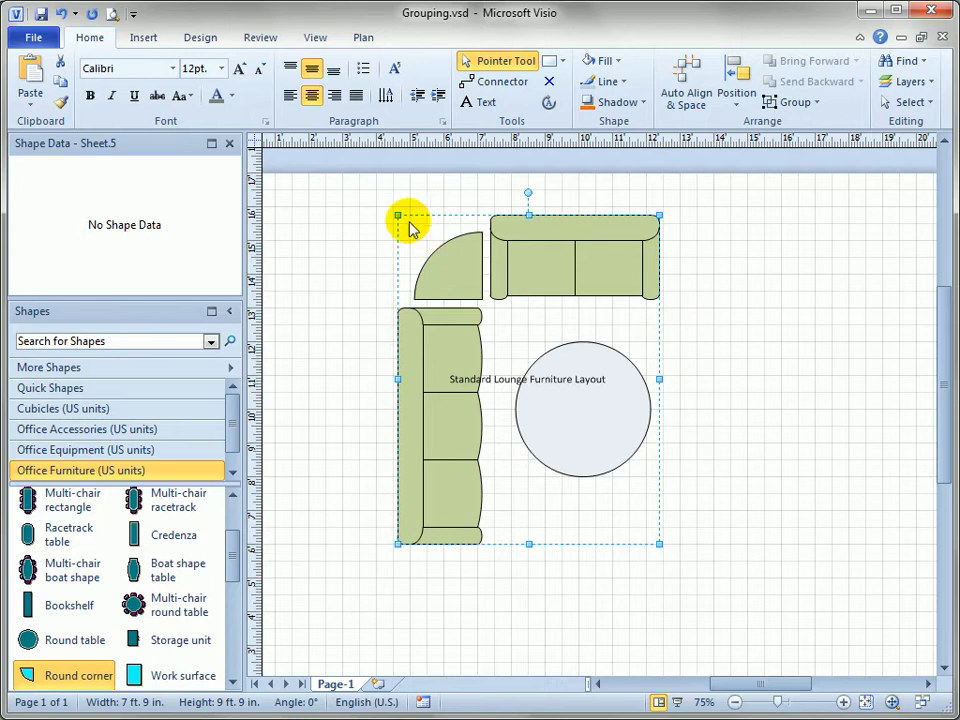
{"action": "mouse_move", "coordinate": [565, 218]}
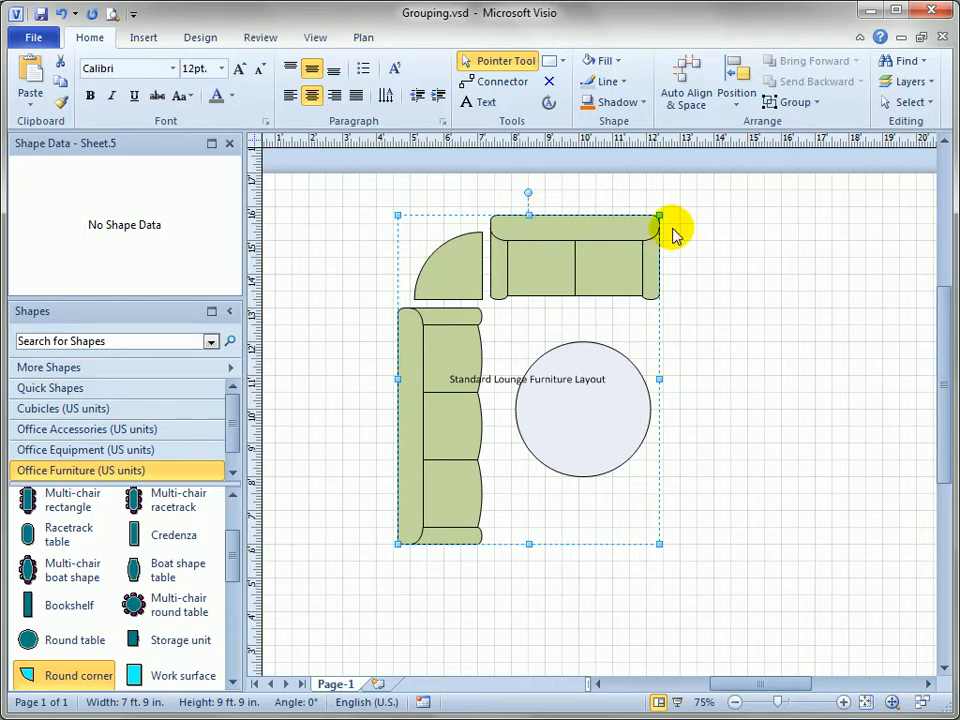
{"action": "mouse_move", "coordinate": [460, 560]}
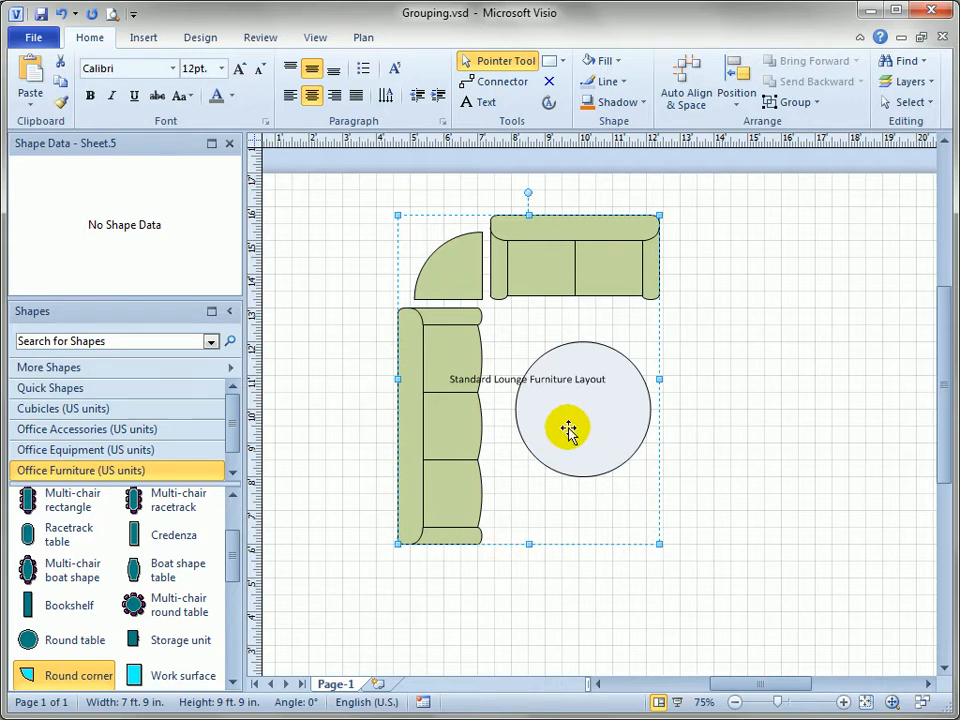
{"action": "left_click", "coordinate": [570, 430]}
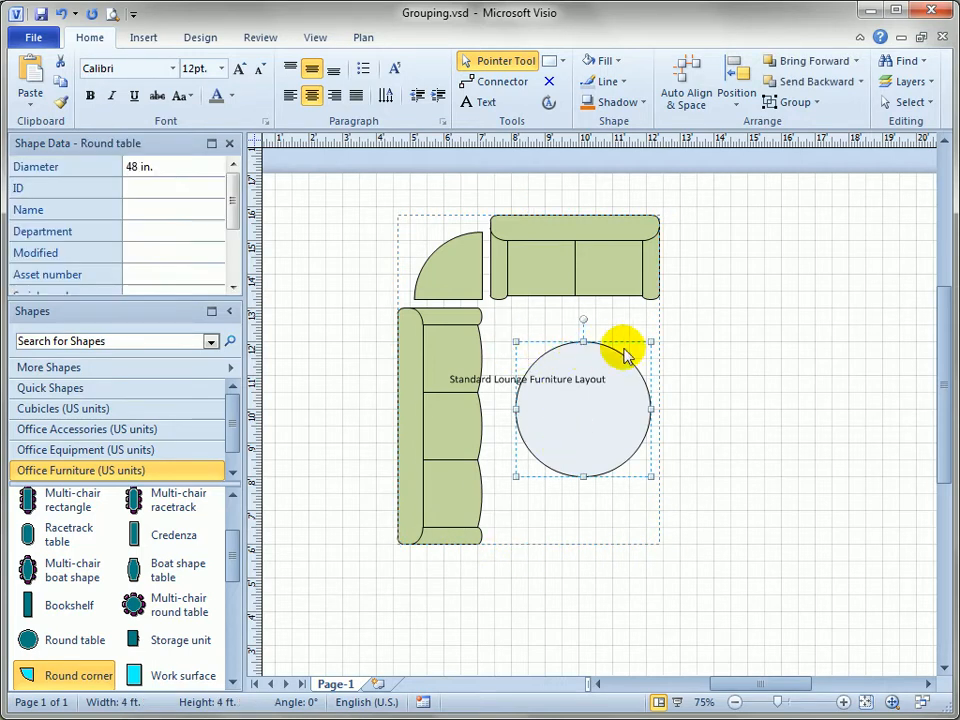
{"action": "mouse_move", "coordinate": [648, 478]}
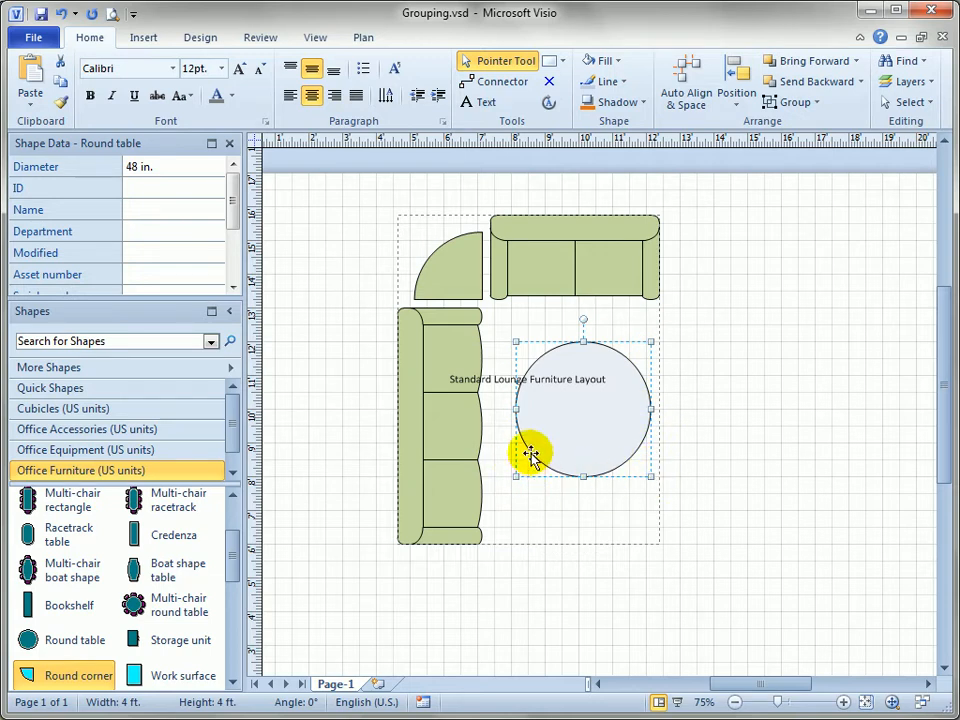
{"action": "mouse_move", "coordinate": [400, 330]}
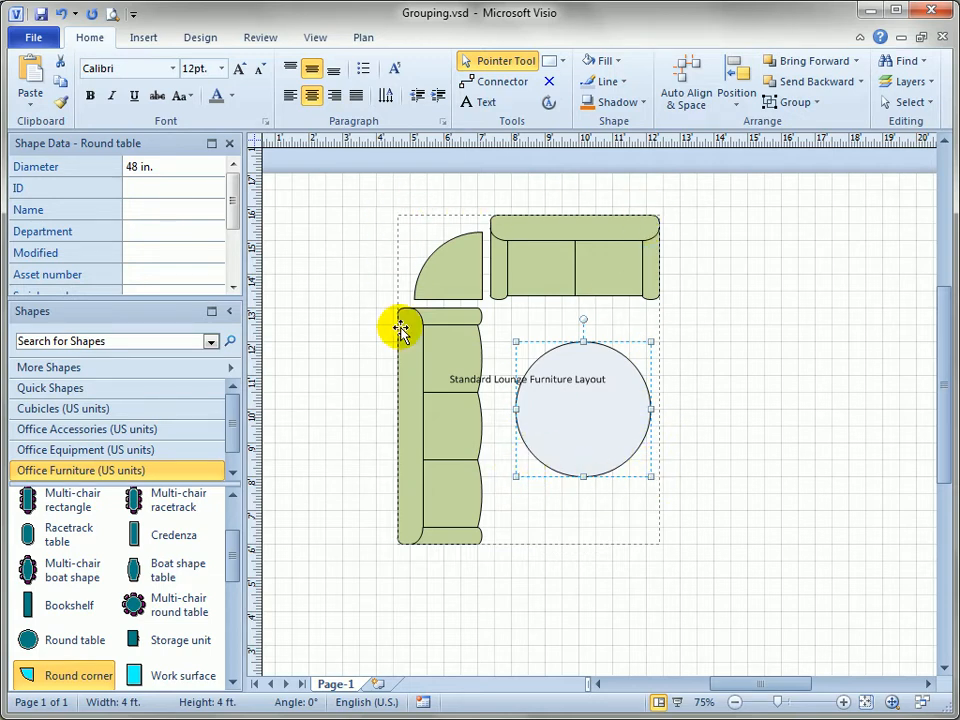
{"action": "mouse_move", "coordinate": [670, 560]}
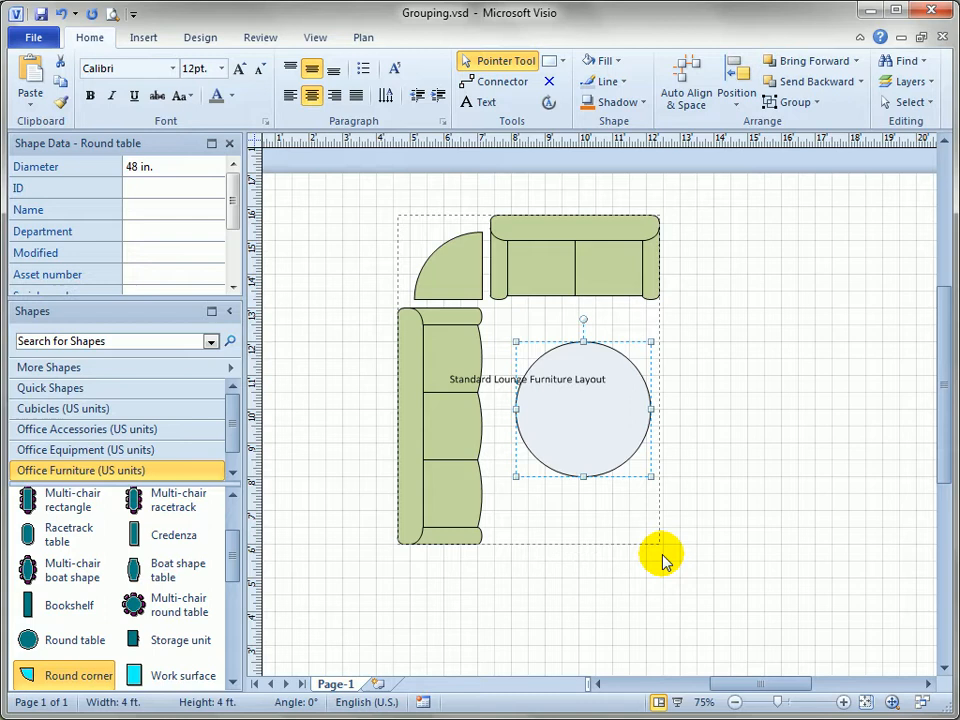
{"action": "left_click_drag", "start_coordinate": [665, 555], "coordinate": [798, 292]}
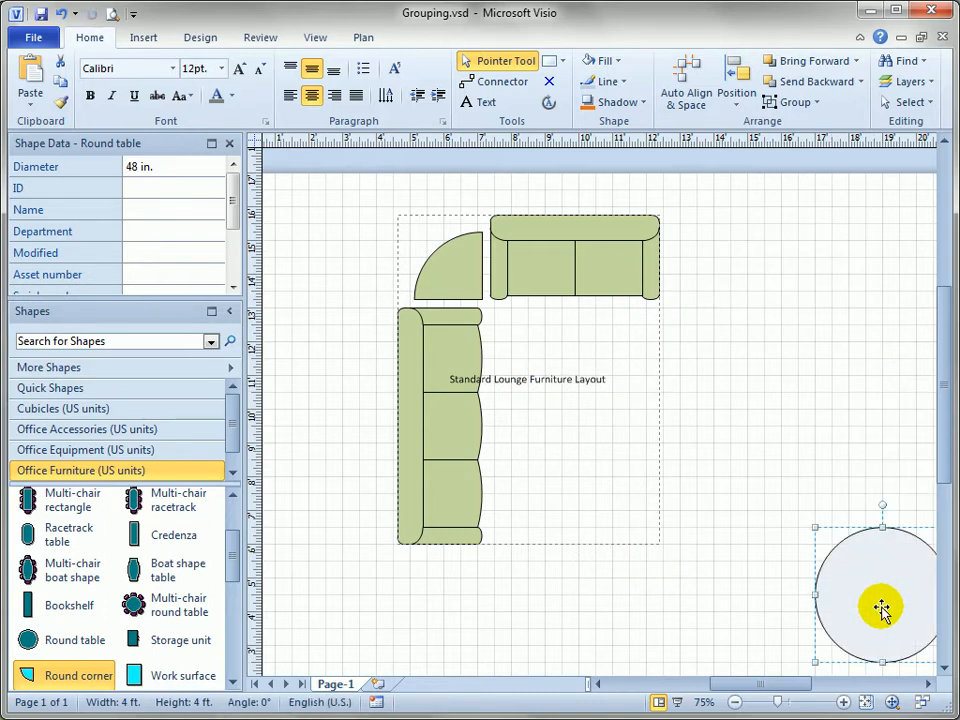
{"action": "mouse_move", "coordinate": [888, 605]}
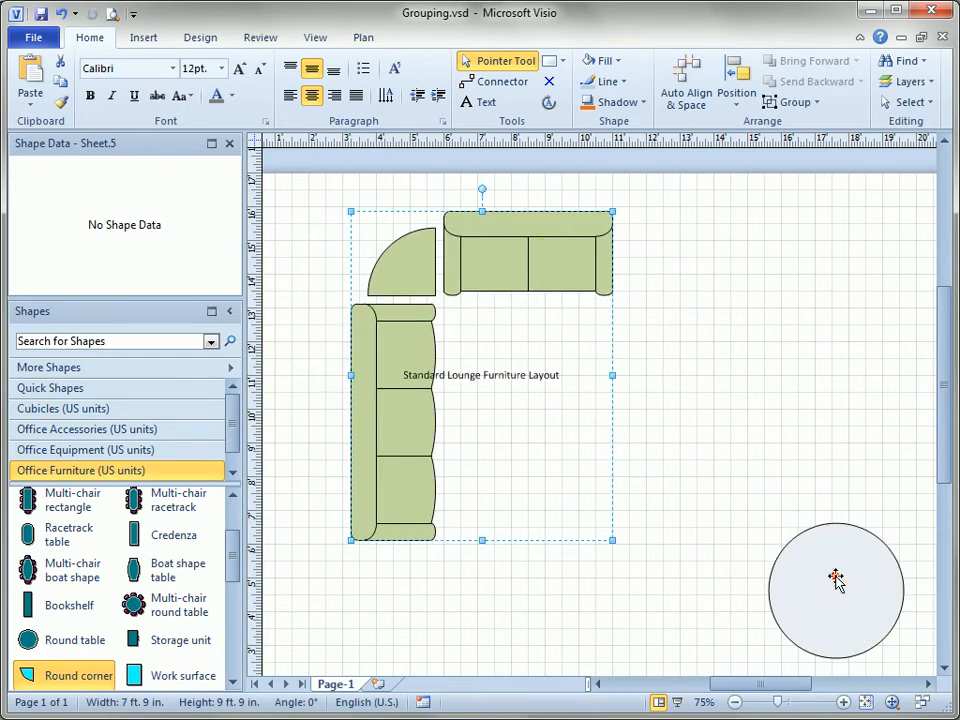
Drag the round table back into the layout beneath the title text
{"action": "left_click_drag", "start_coordinate": [836, 590], "coordinate": [544, 476]}
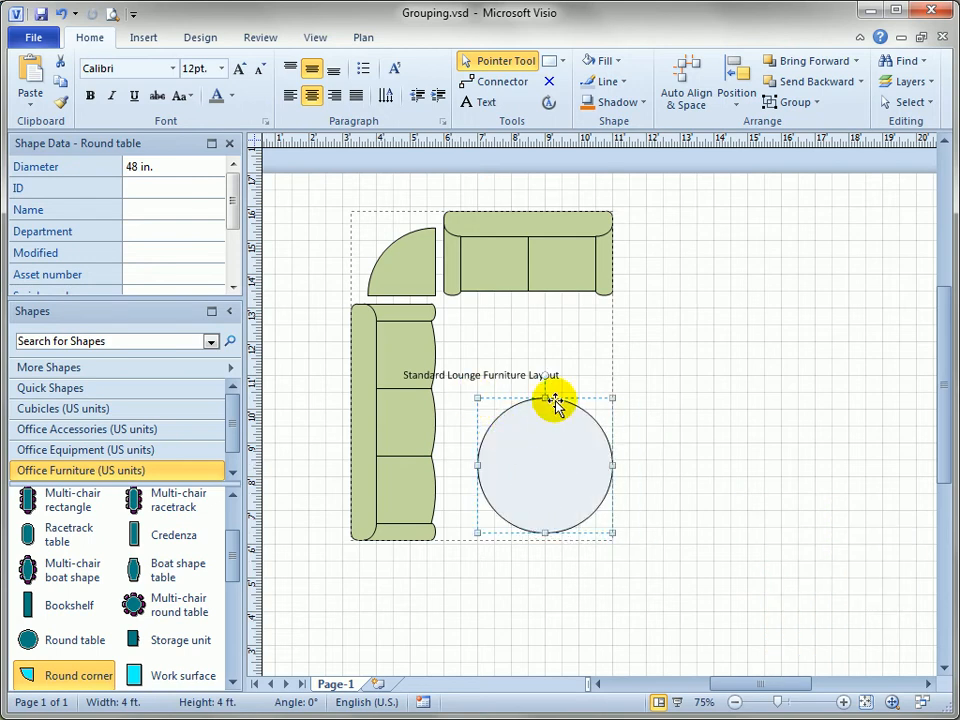
{"action": "mouse_move", "coordinate": [470, 560]}
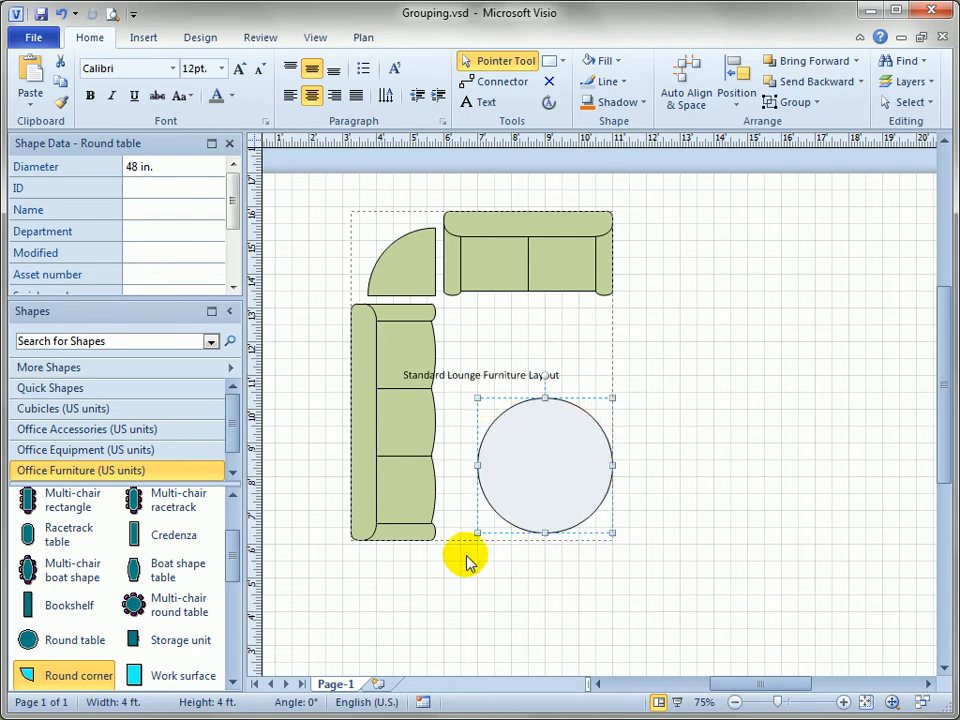
Select the lounge layout group as a whole
{"action": "left_click", "coordinate": [558, 267]}
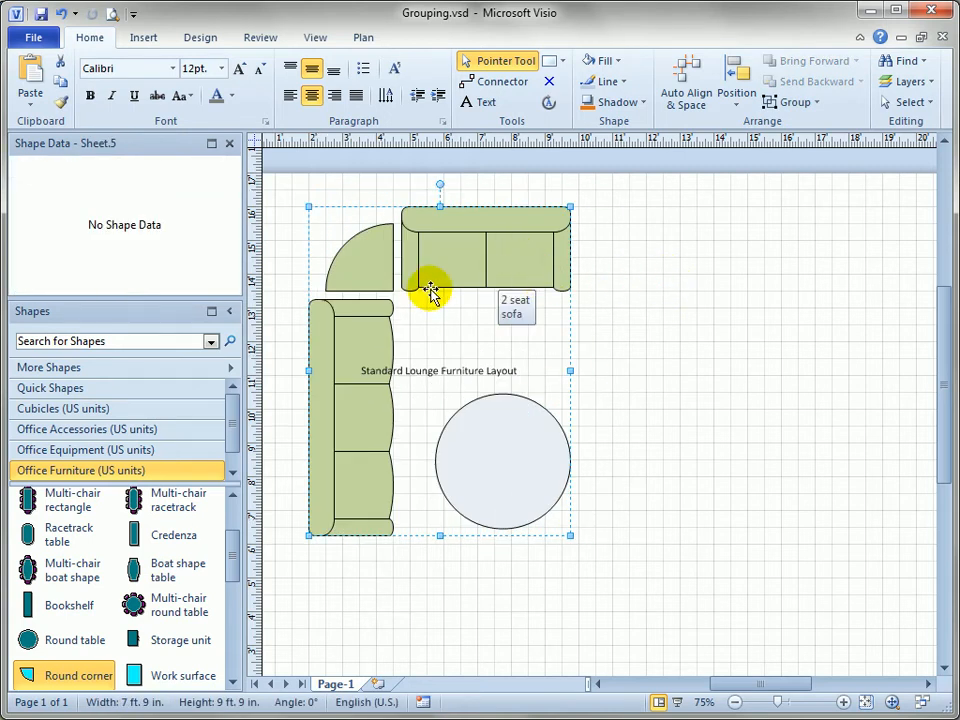
{"action": "mouse_move", "coordinate": [337, 415]}
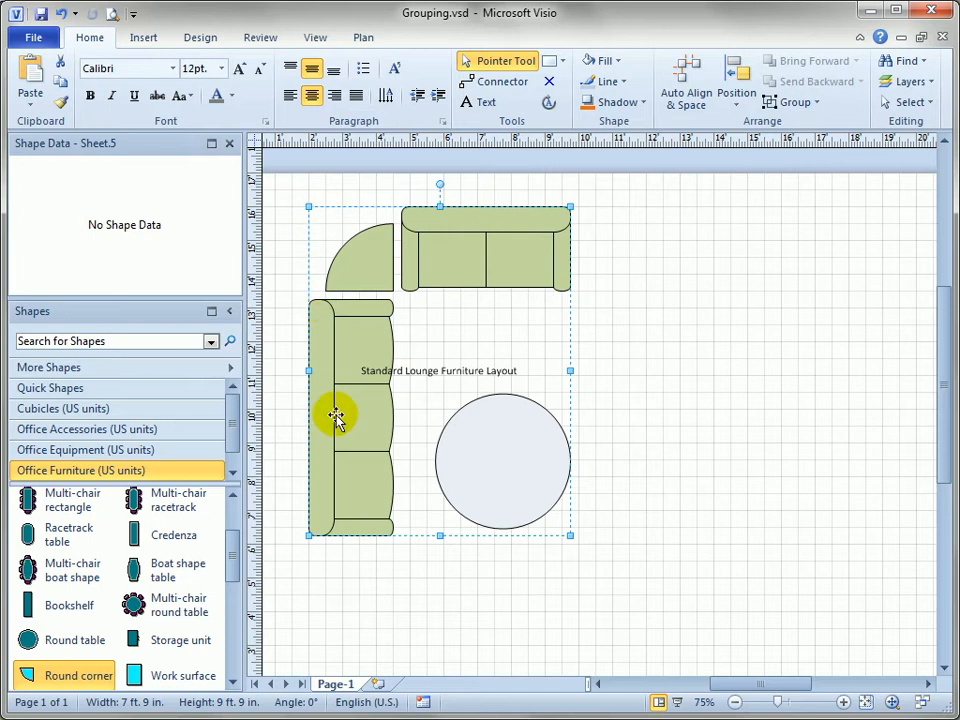
{"action": "mouse_move", "coordinate": [565, 497]}
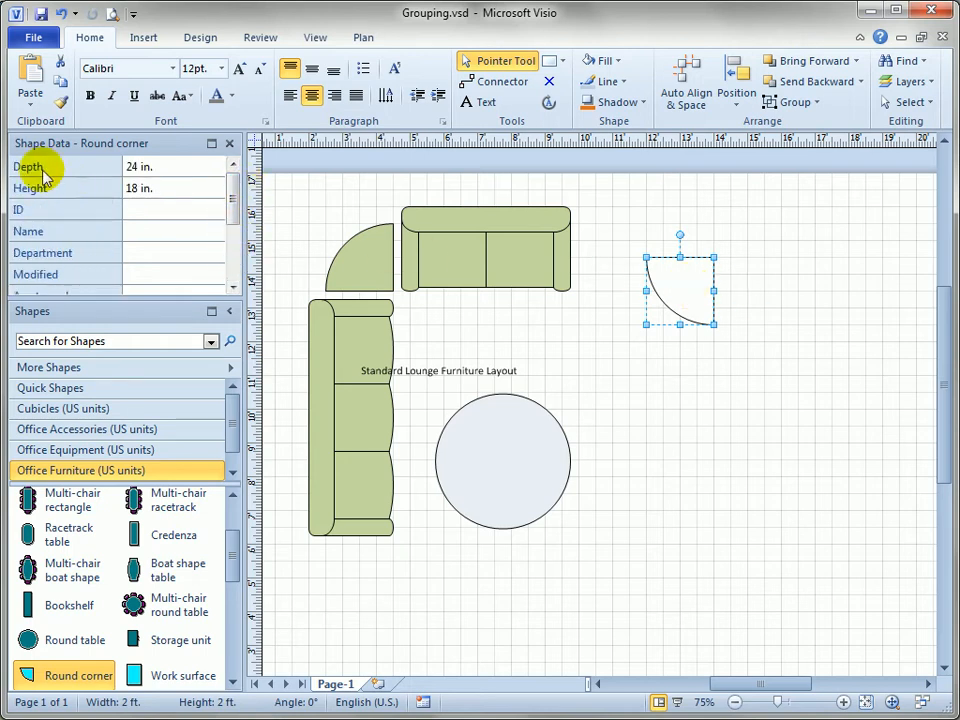
{"action": "left_click", "coordinate": [165, 231]}
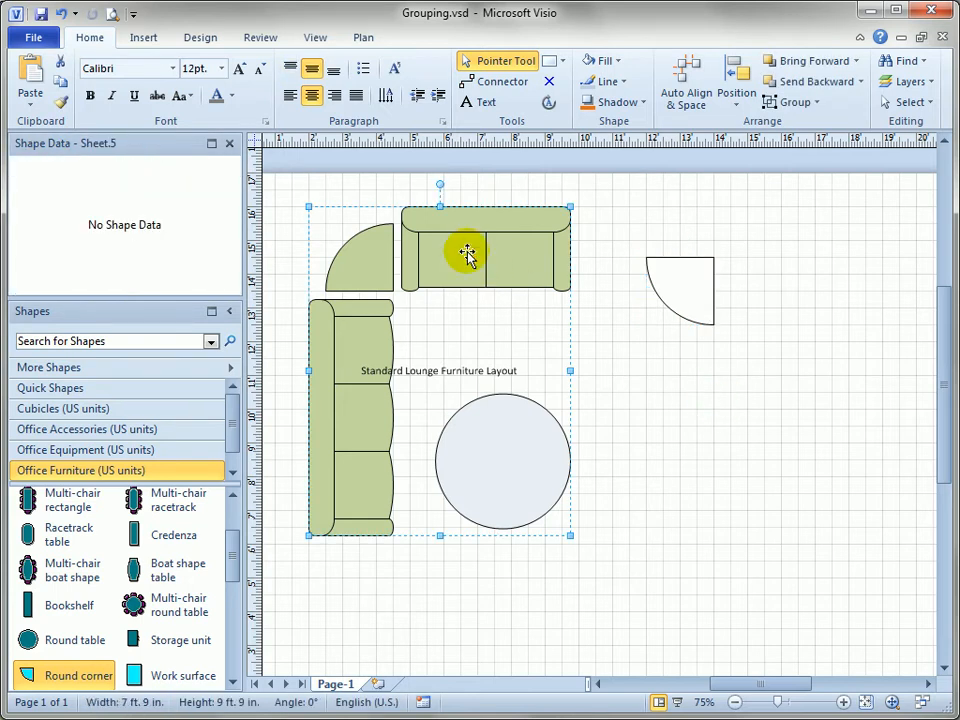
{"action": "mouse_move", "coordinate": [468, 253]}
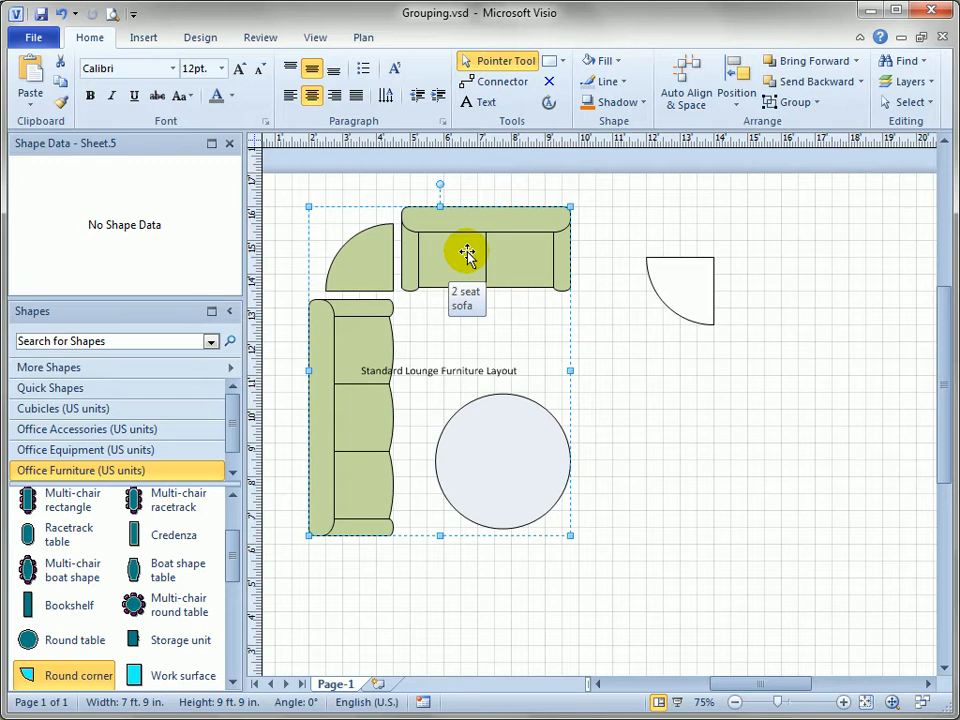
{"action": "mouse_move", "coordinate": [383, 275]}
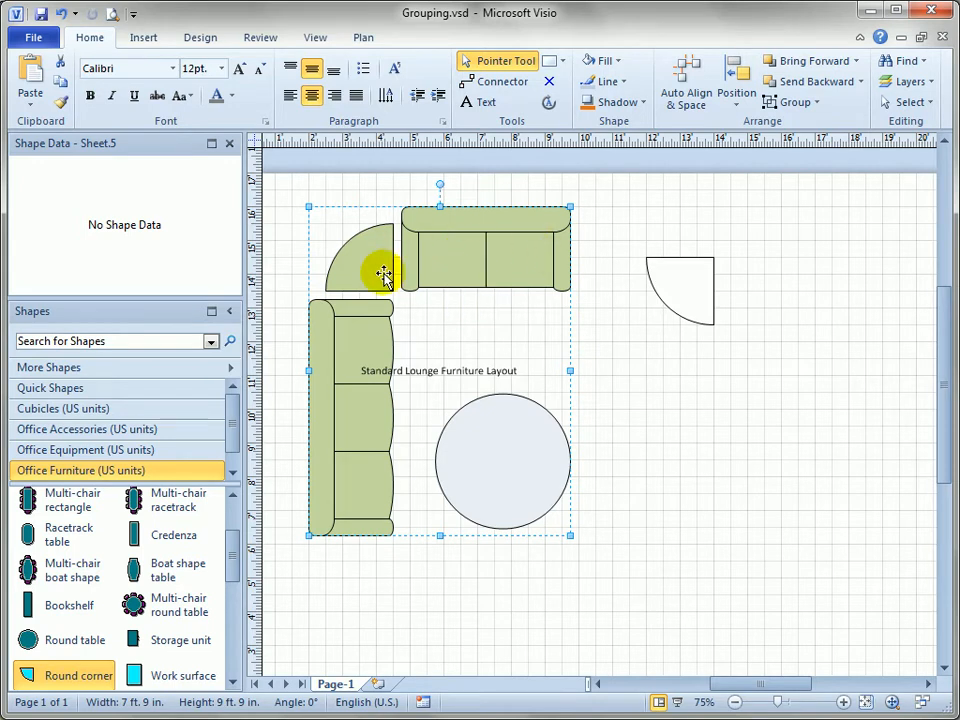
{"action": "left_click", "coordinate": [375, 270]}
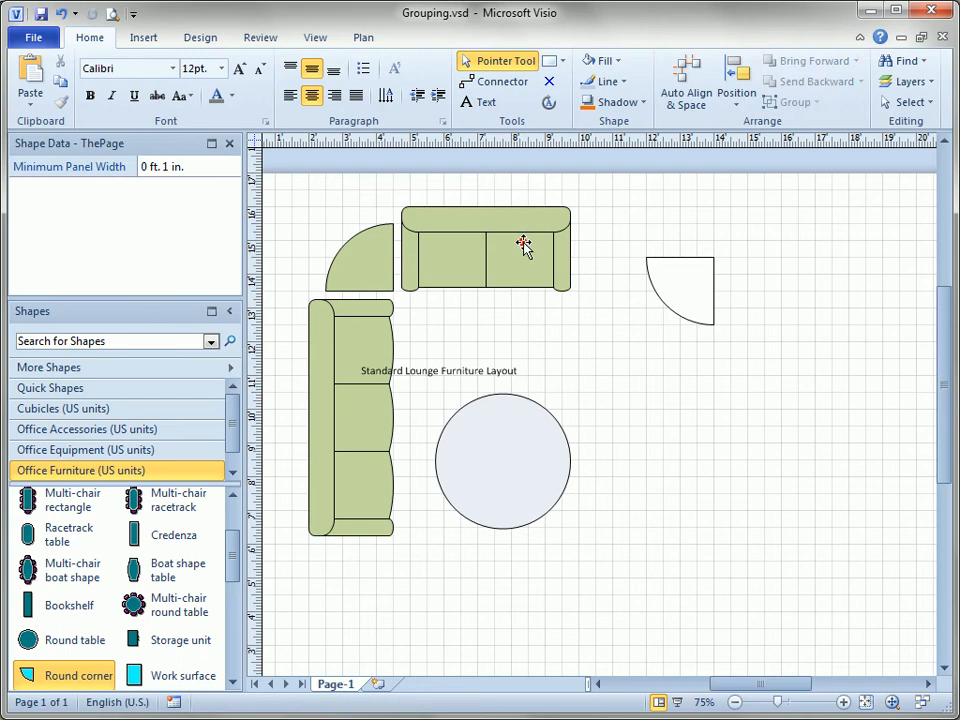
Select the lounge group beside the loose round corner piece
{"action": "left_click", "coordinate": [513, 291]}
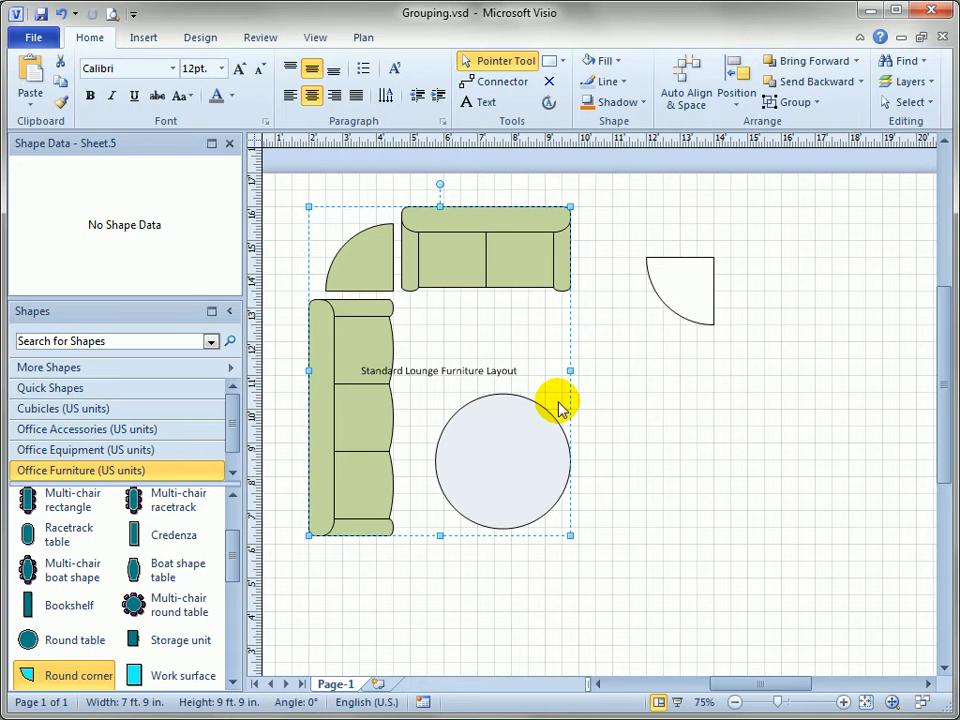
{"action": "mouse_move", "coordinate": [660, 330]}
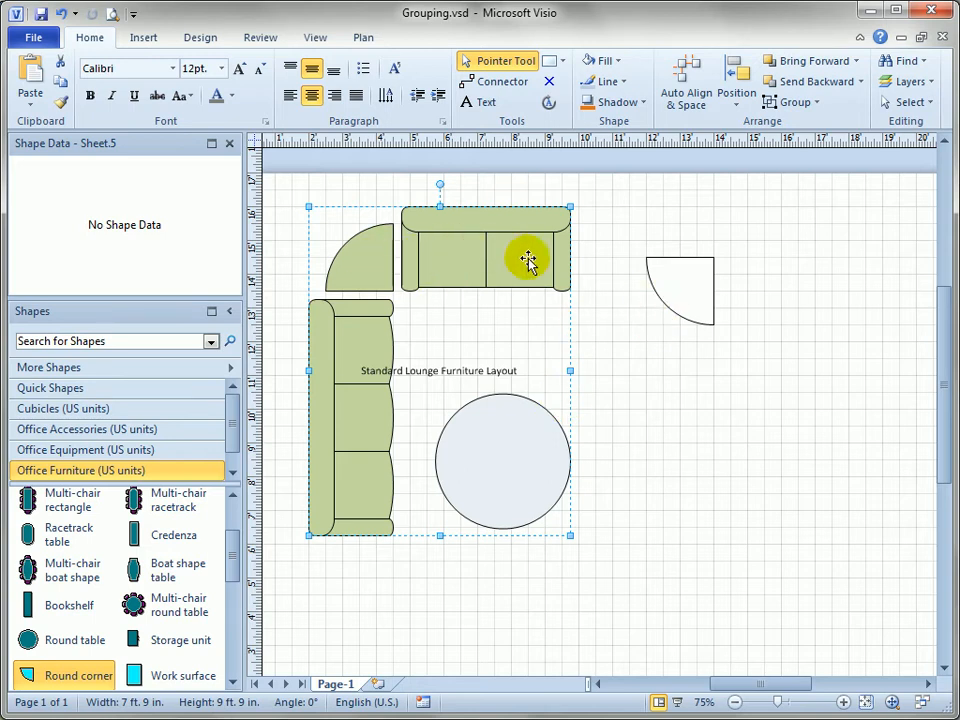
{"action": "mouse_move", "coordinate": [582, 287]}
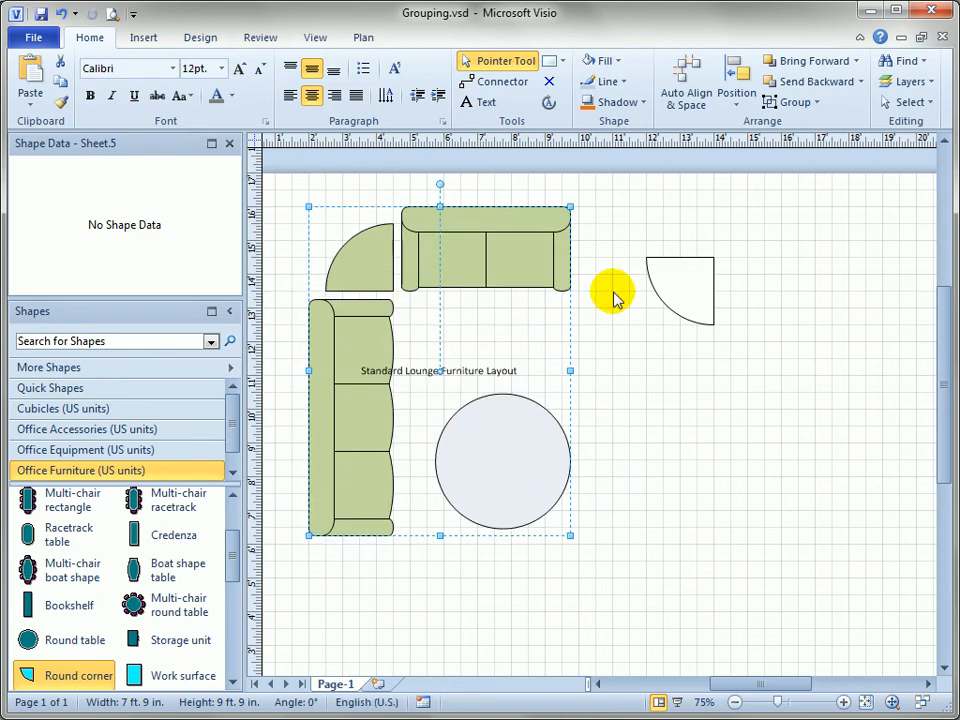
{"action": "mouse_move", "coordinate": [655, 330]}
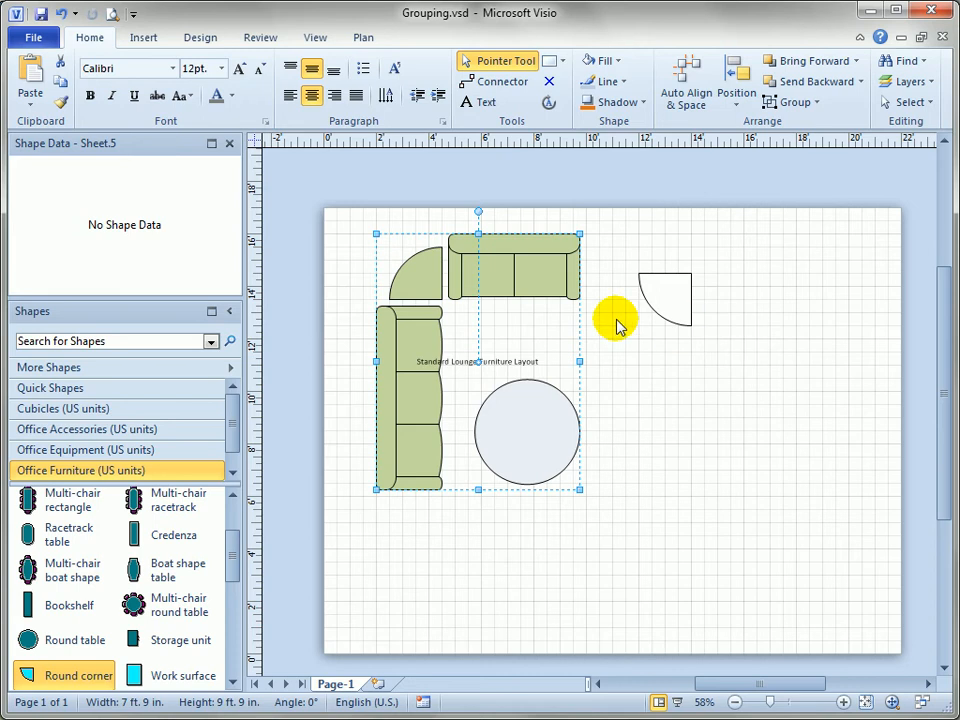
Ungroup the lounge layout into separate furniture pieces
{"action": "left_click", "coordinate": [794, 101]}
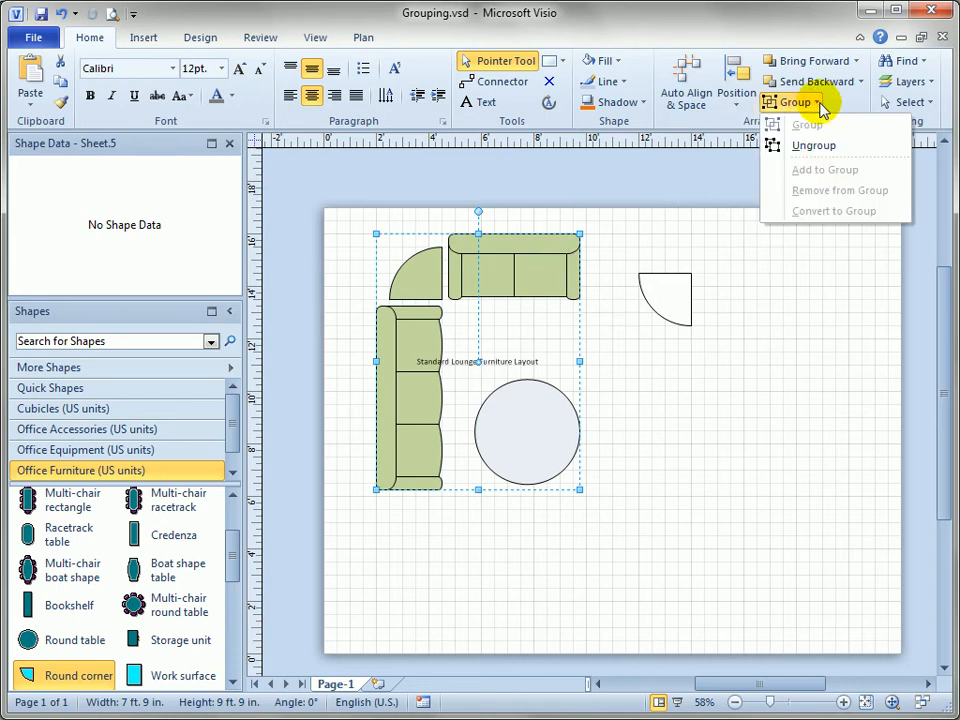
{"action": "left_click", "coordinate": [814, 145]}
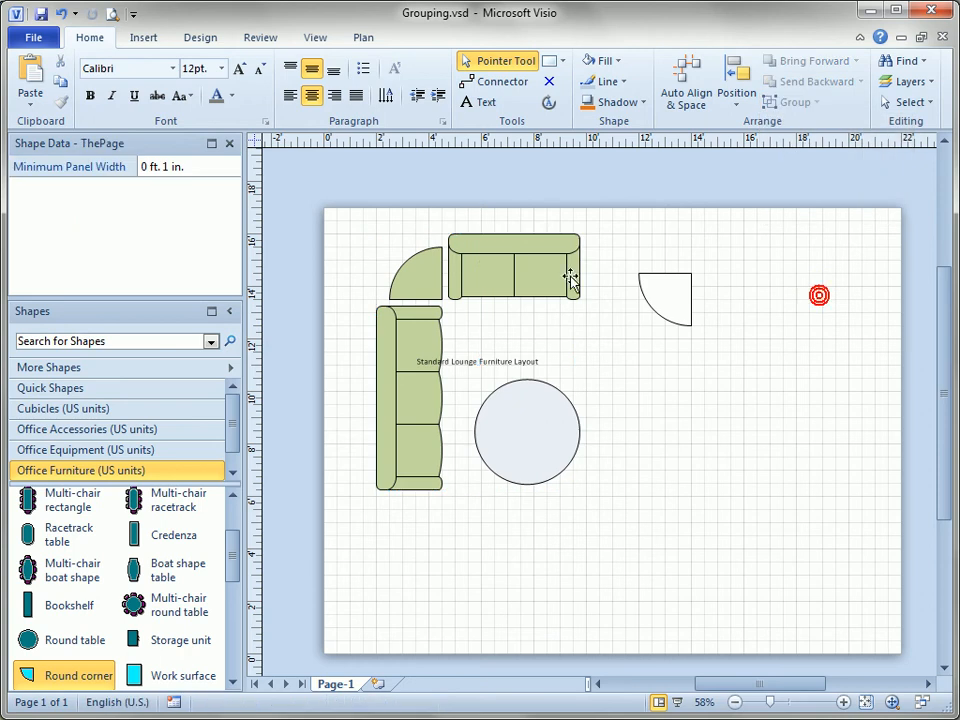
{"action": "right_click", "coordinate": [570, 278]}
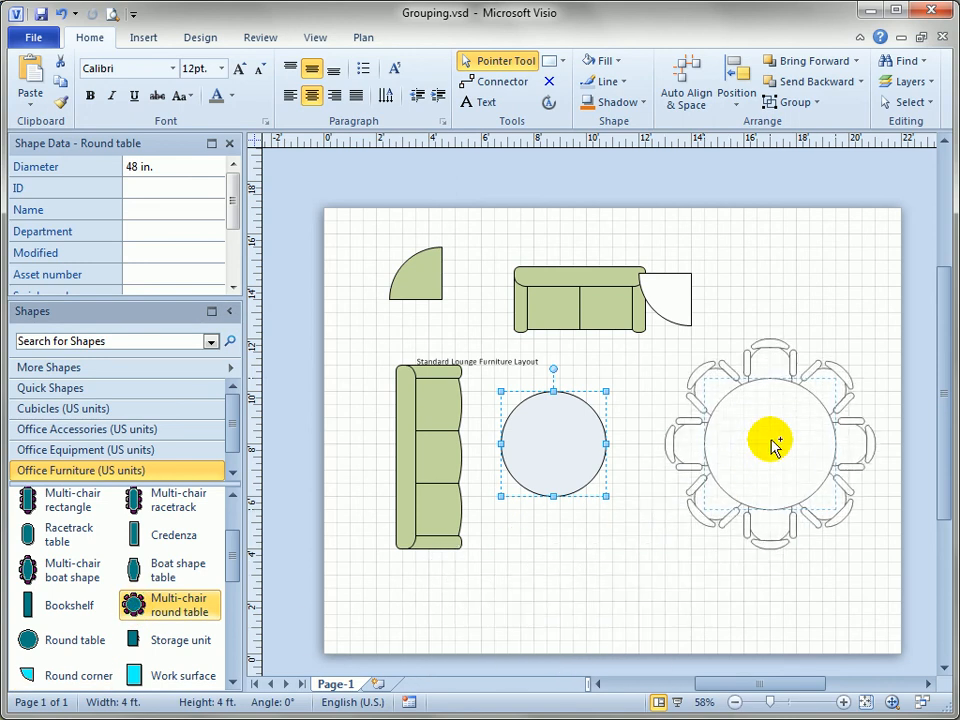
Select the multi-chair round table, then clear the selection
{"action": "left_click", "coordinate": [770, 443]}
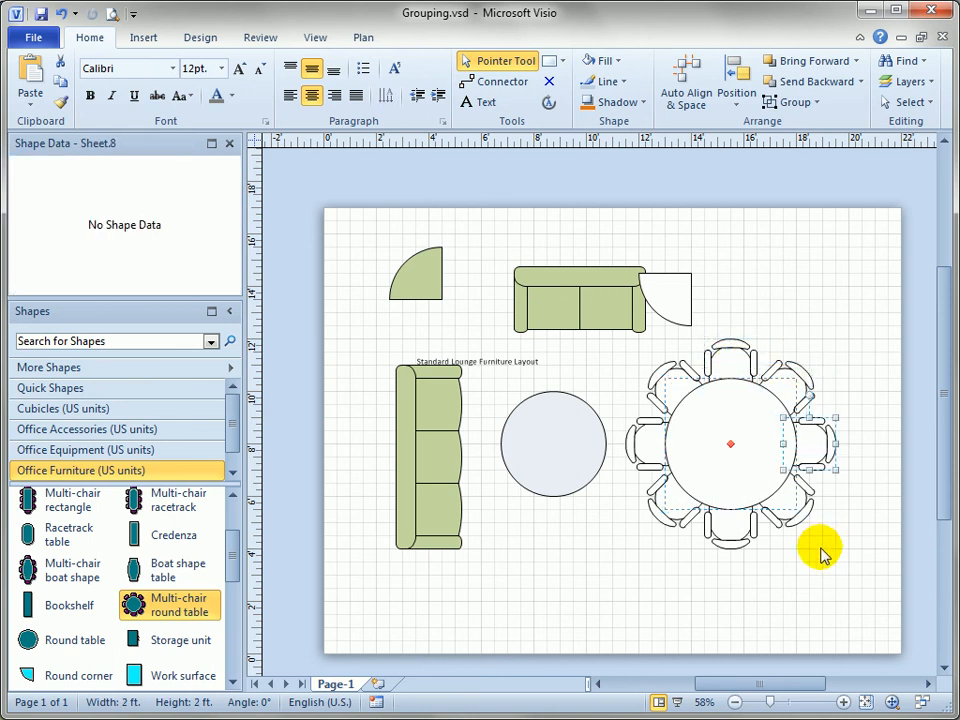
{"action": "mouse_move", "coordinate": [790, 570]}
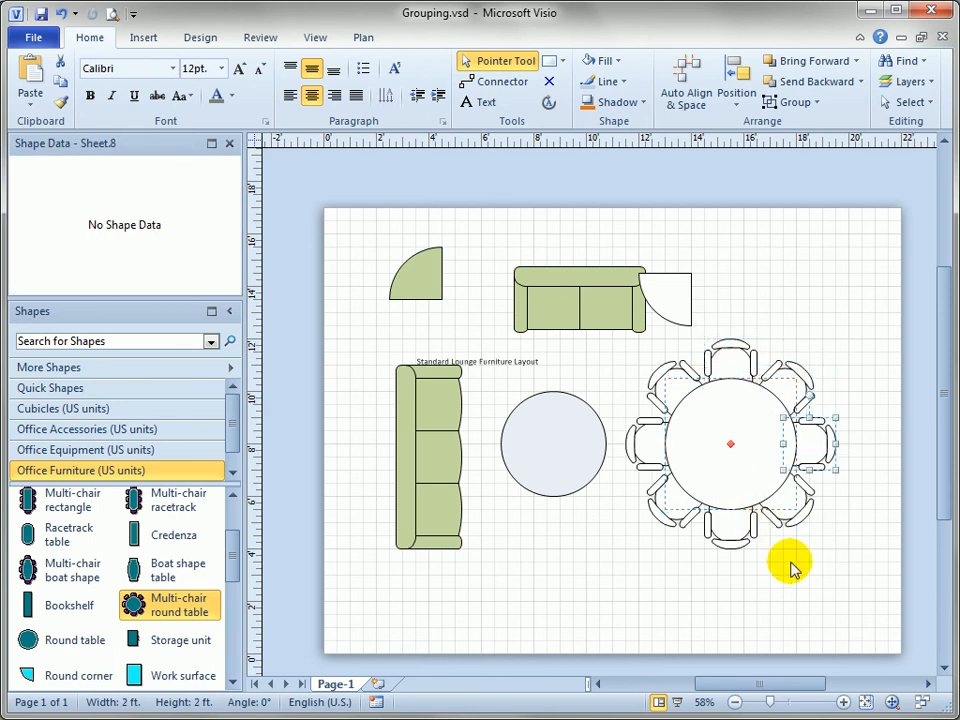
{"action": "left_click", "coordinate": [730, 455]}
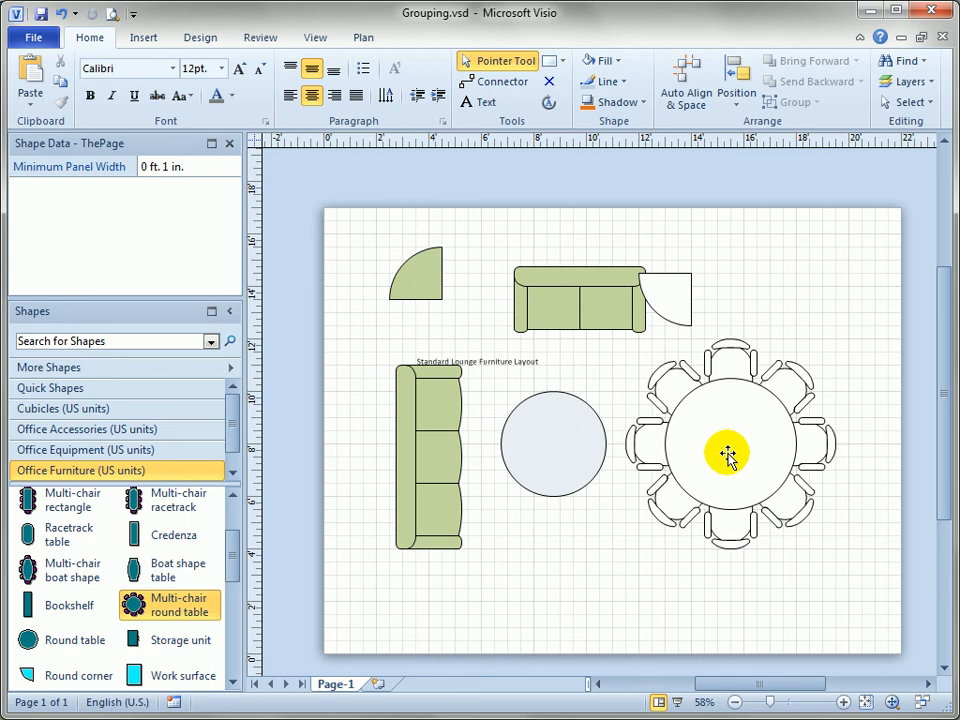